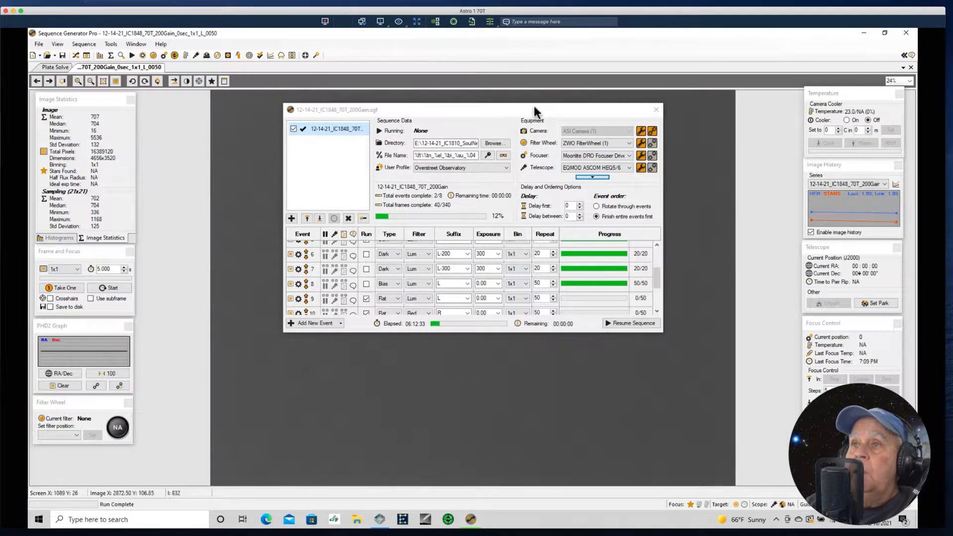
{"action": "mouse_move", "coordinate": [753, 357]}
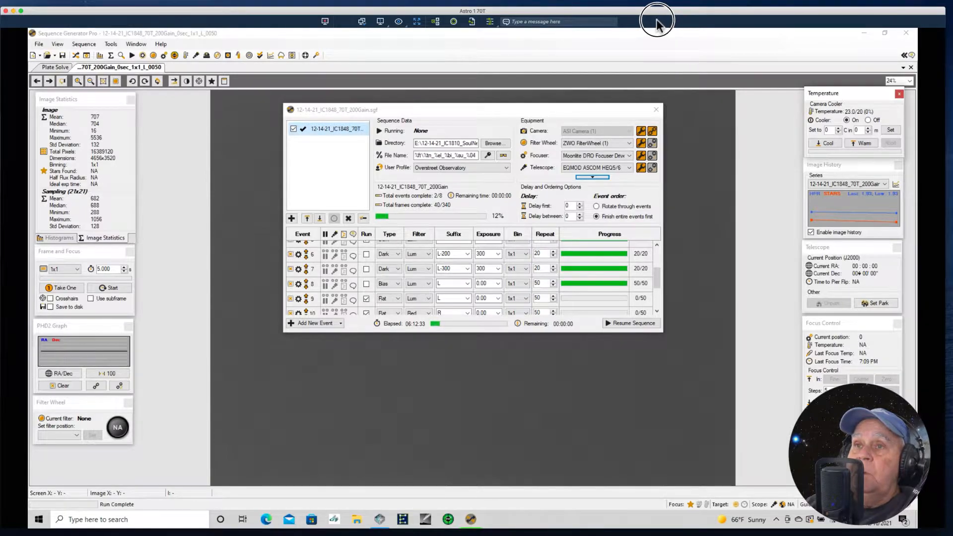
{"action": "mouse_move", "coordinate": [726, 77]}
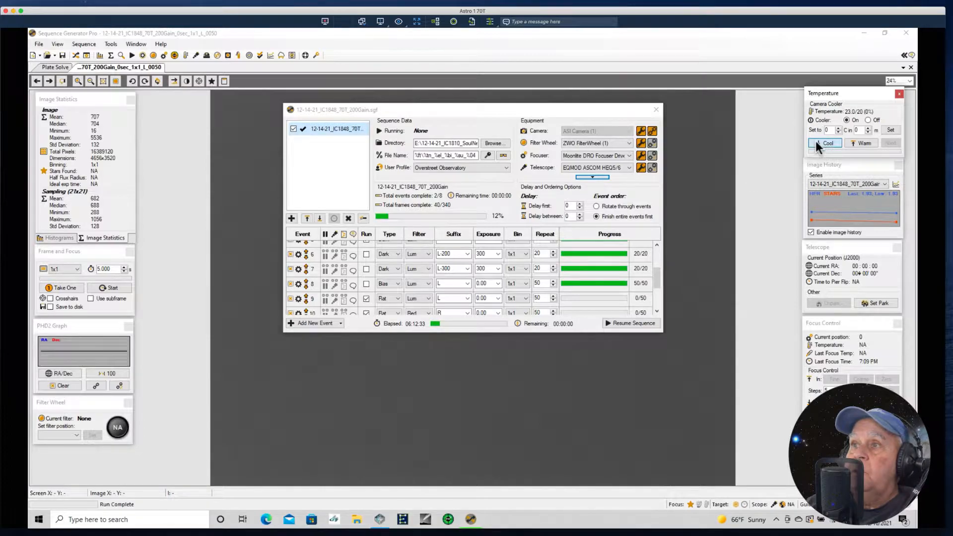
Switch the camera cooler on so it cools toward the -20 degree setpoint.
{"action": "left_click", "coordinate": [825, 143]}
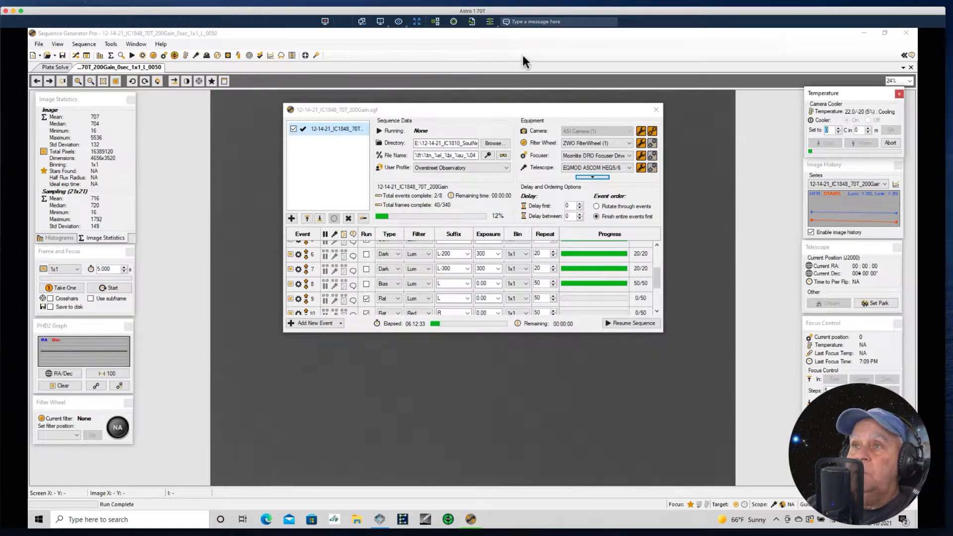
{"action": "mouse_move", "coordinate": [225, 31]}
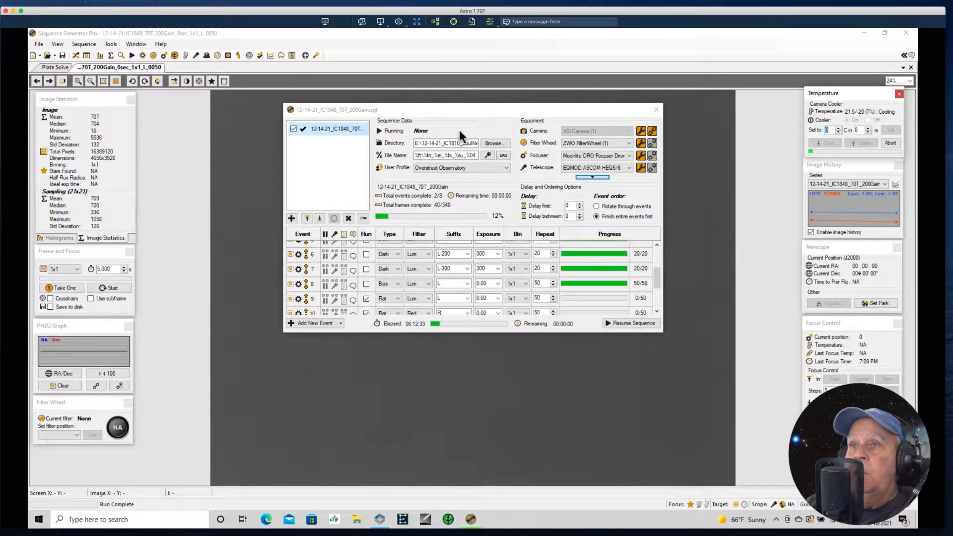
{"action": "left_click_drag", "start_coordinate": [458, 109], "coordinate": [387, 87]}
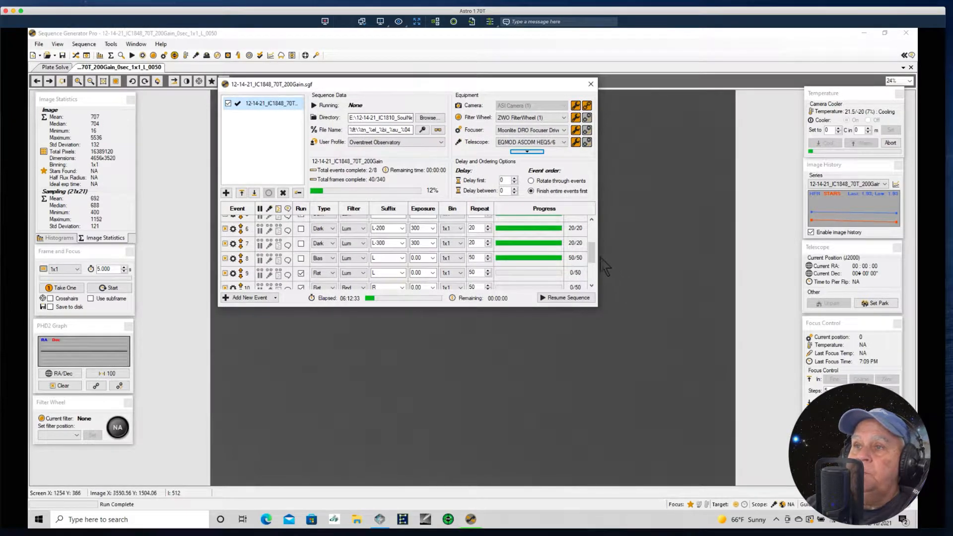
{"action": "scroll", "scroll_direction": "up", "scroll_amount": 3}
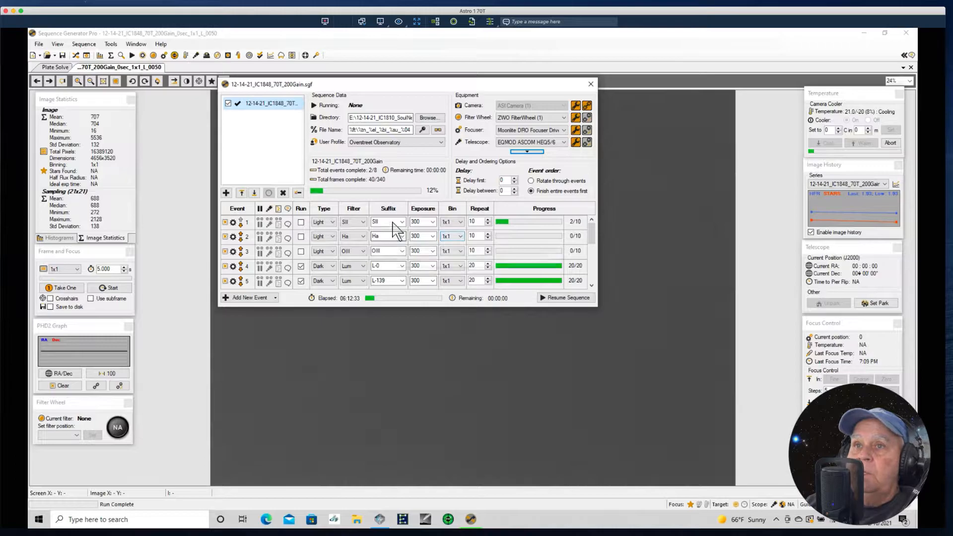
{"action": "mouse_move", "coordinate": [386, 236]}
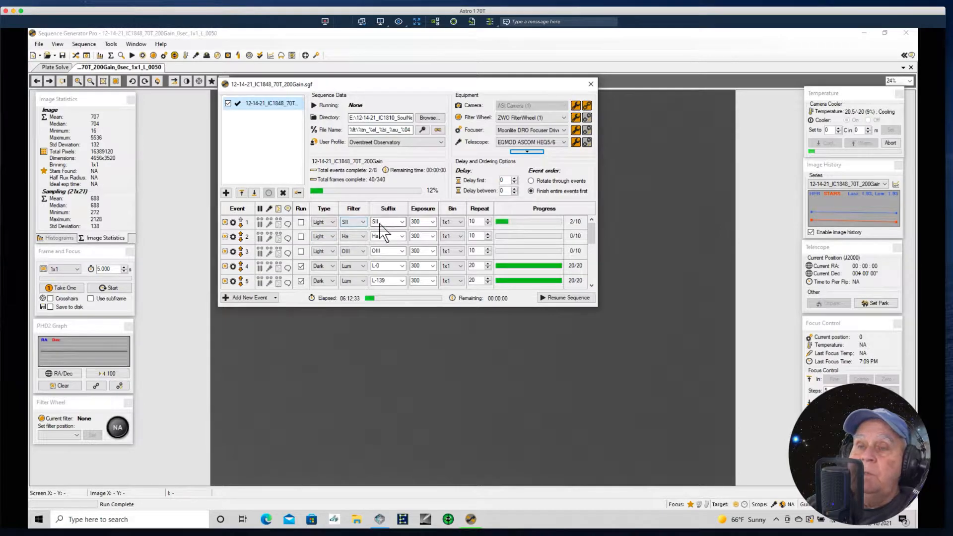
{"action": "mouse_move", "coordinate": [508, 231]}
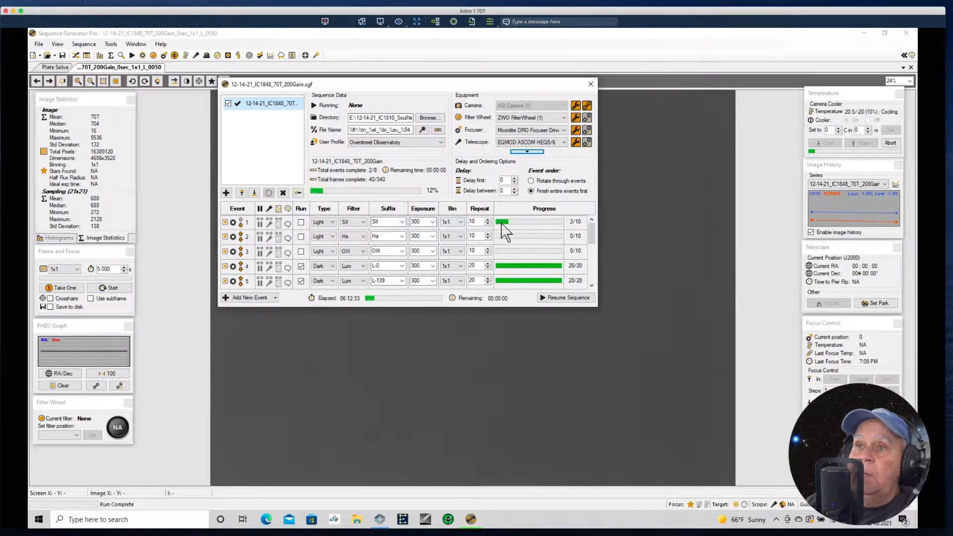
{"action": "mouse_move", "coordinate": [565, 234]}
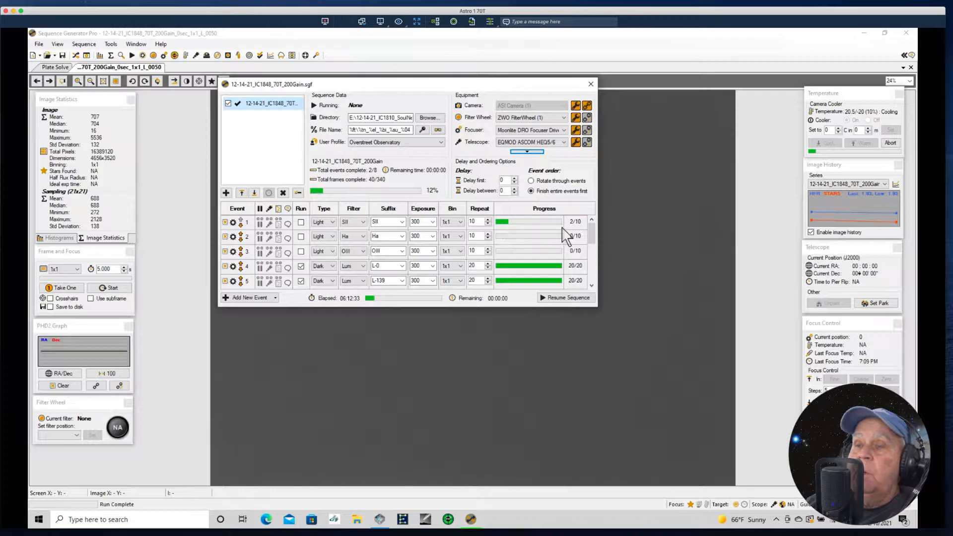
{"action": "mouse_move", "coordinate": [419, 221]}
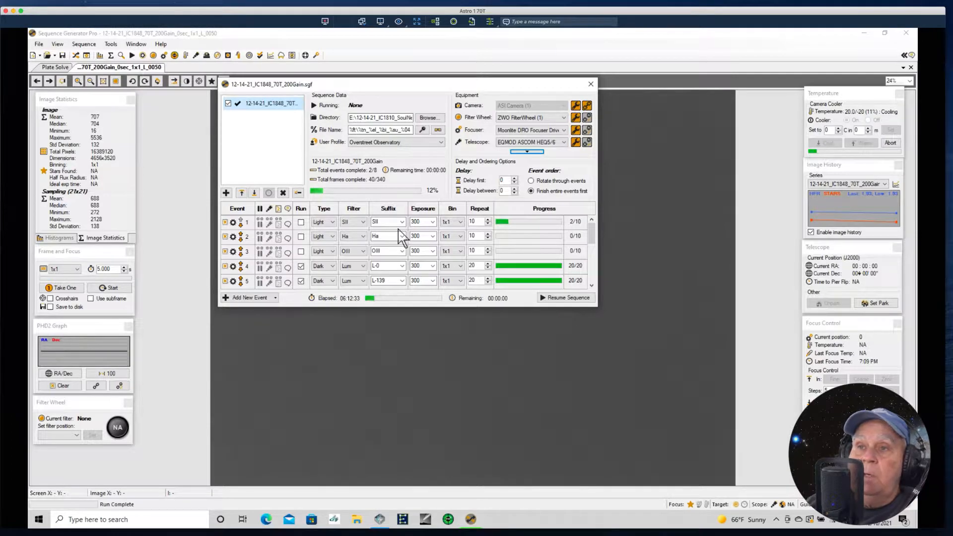
{"action": "mouse_move", "coordinate": [545, 232]}
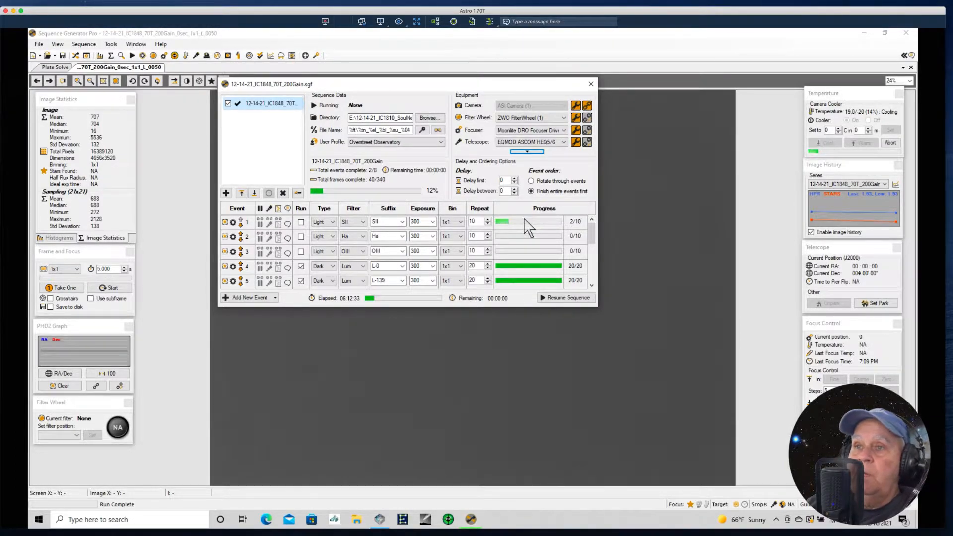
{"action": "mouse_move", "coordinate": [501, 226]}
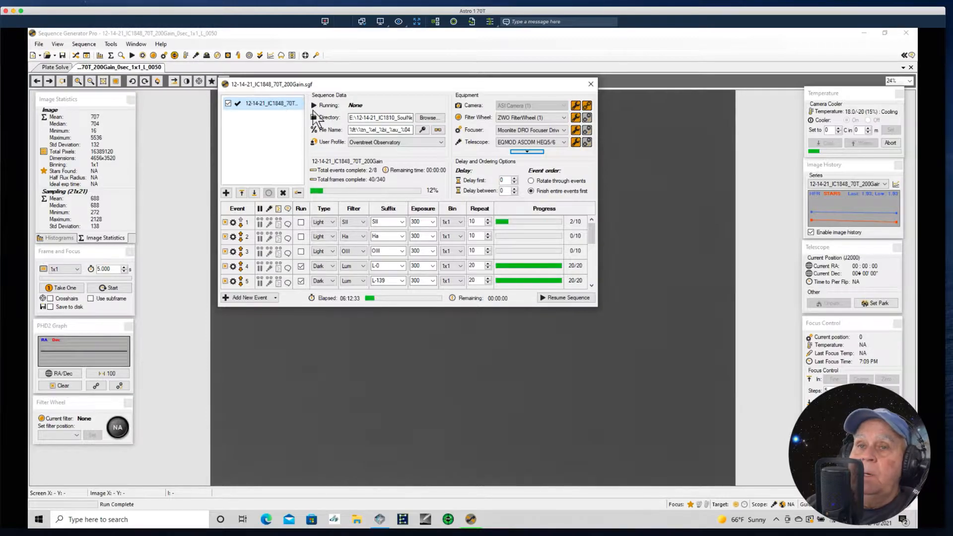
{"action": "mouse_move", "coordinate": [292, 121]}
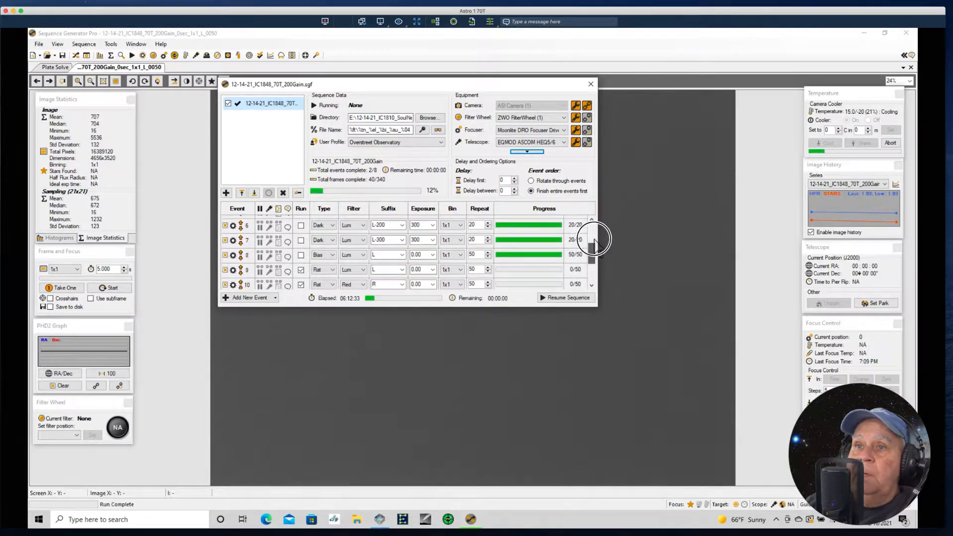
{"action": "scroll", "scroll_direction": "up", "scroll_amount": 3}
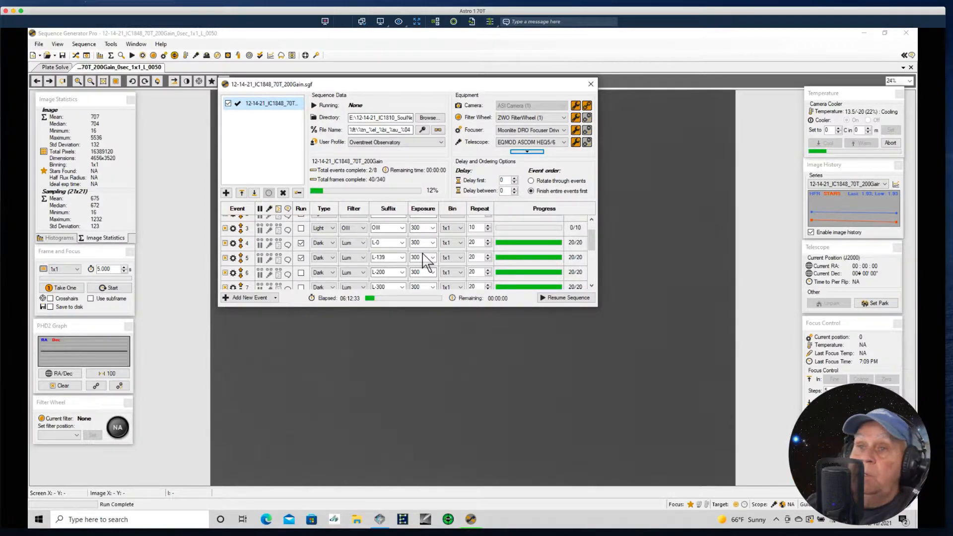
{"action": "mouse_move", "coordinate": [424, 256]}
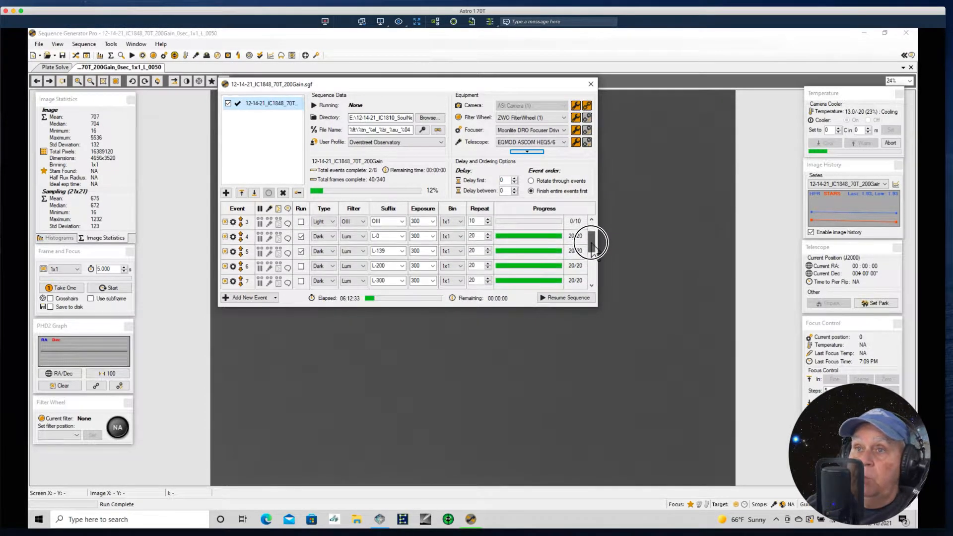
{"action": "scroll", "scroll_direction": "down", "scroll_amount": 3}
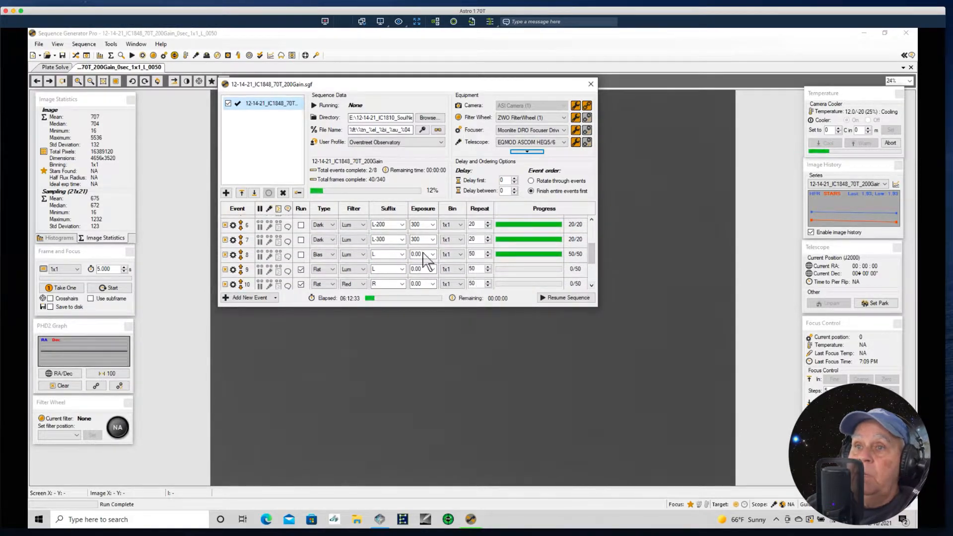
{"action": "mouse_move", "coordinate": [335, 237]}
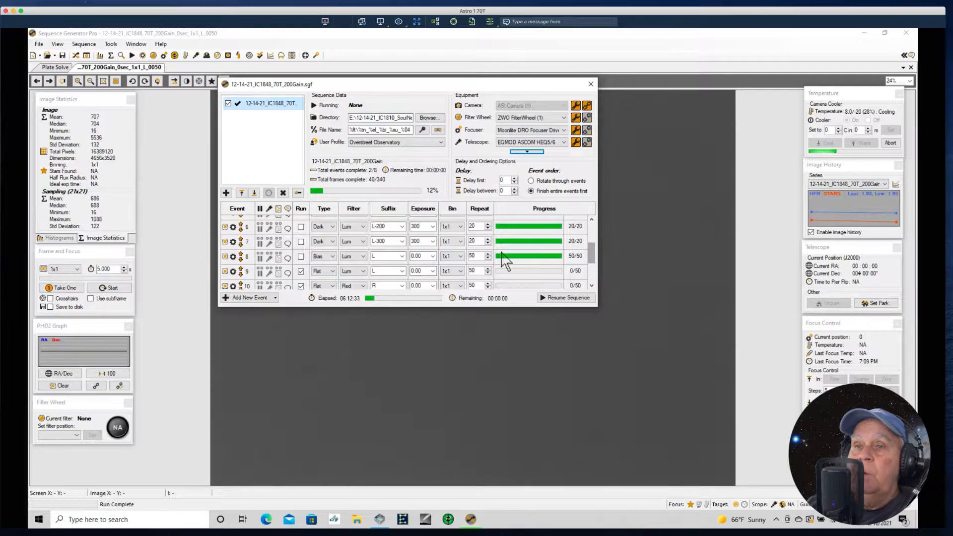
{"action": "mouse_move", "coordinate": [593, 259]}
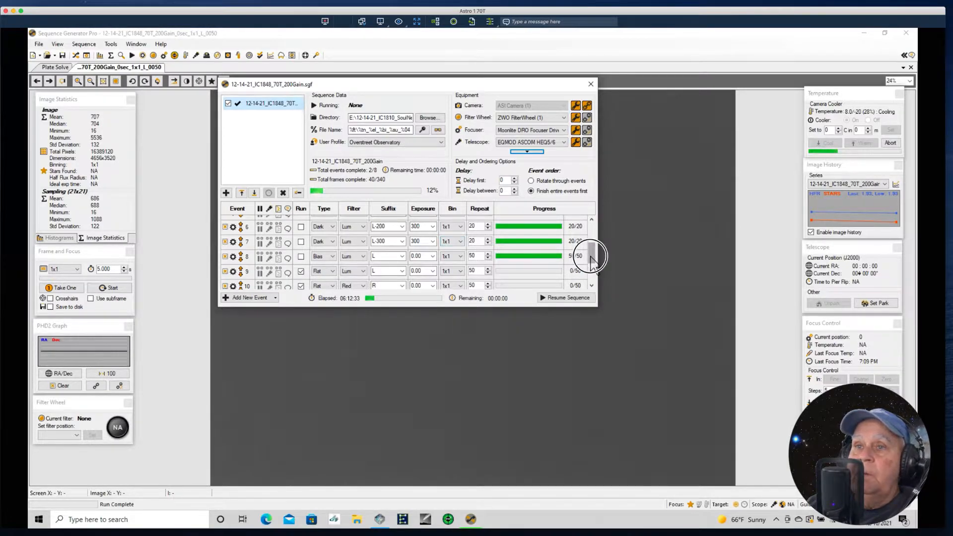
Give the Green flat event the suffix G.
{"action": "scroll", "scroll_direction": "down", "scroll_amount": 3}
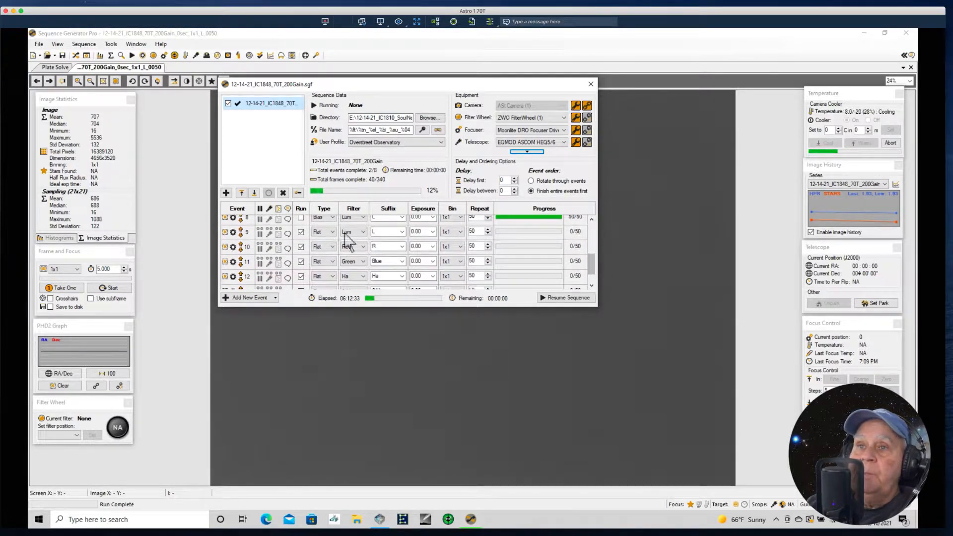
{"action": "mouse_move", "coordinate": [381, 267]}
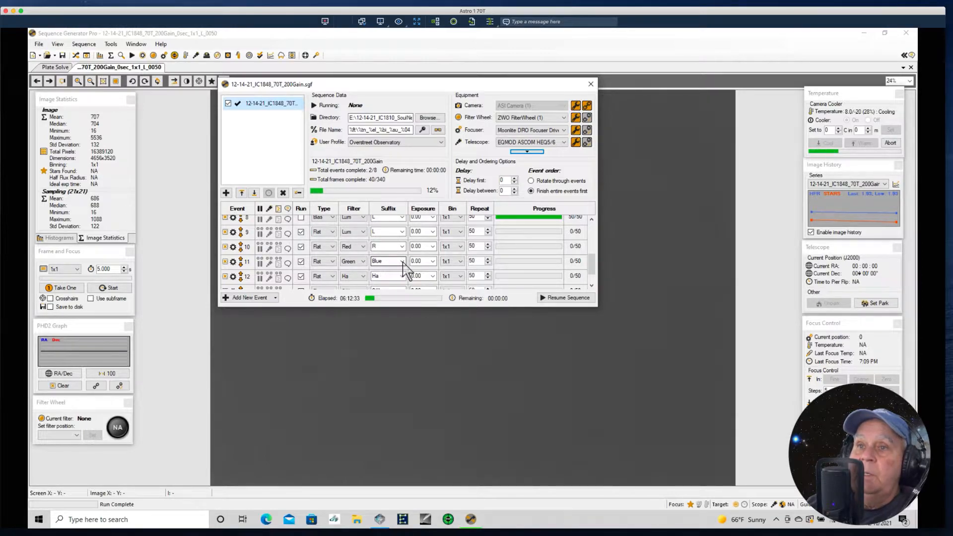
{"action": "left_click", "coordinate": [401, 261]}
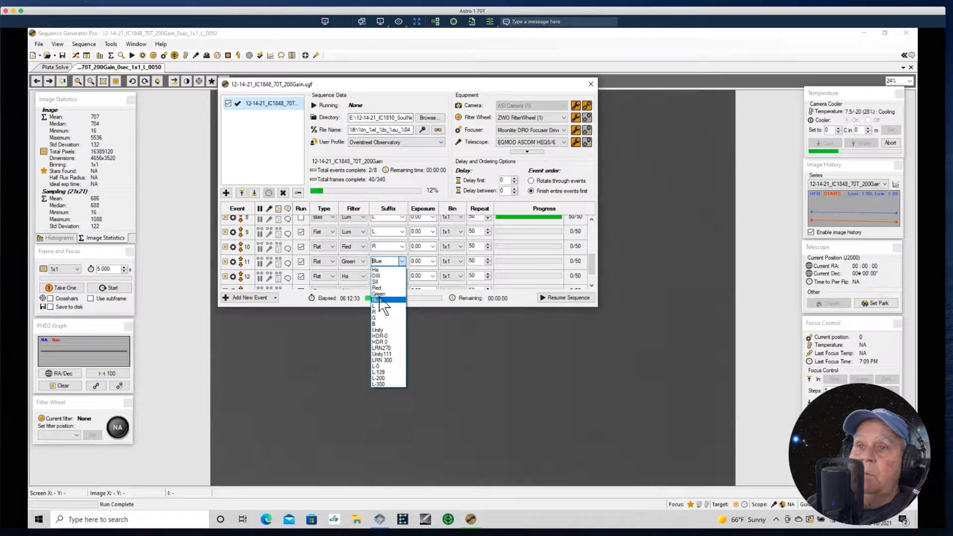
{"action": "left_click", "coordinate": [374, 318]}
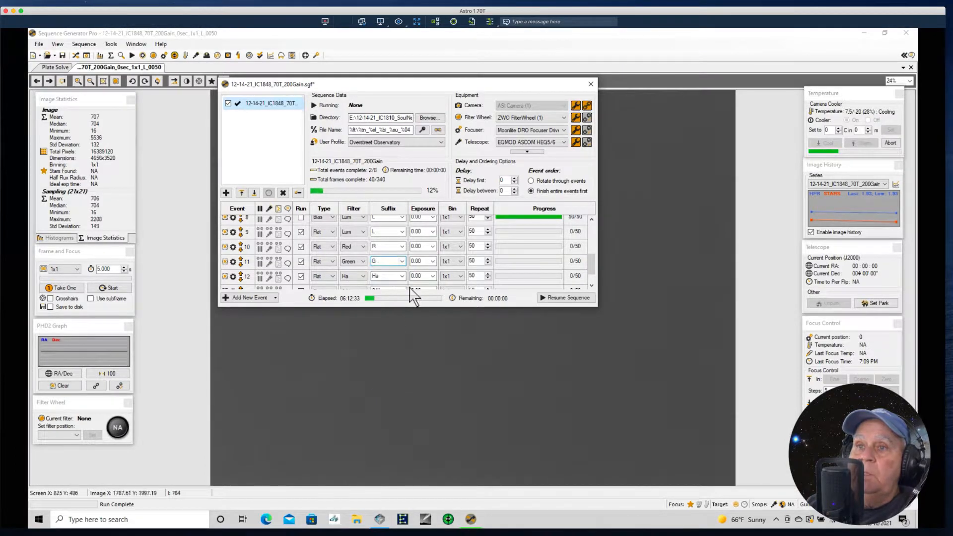
{"action": "mouse_move", "coordinate": [596, 286]}
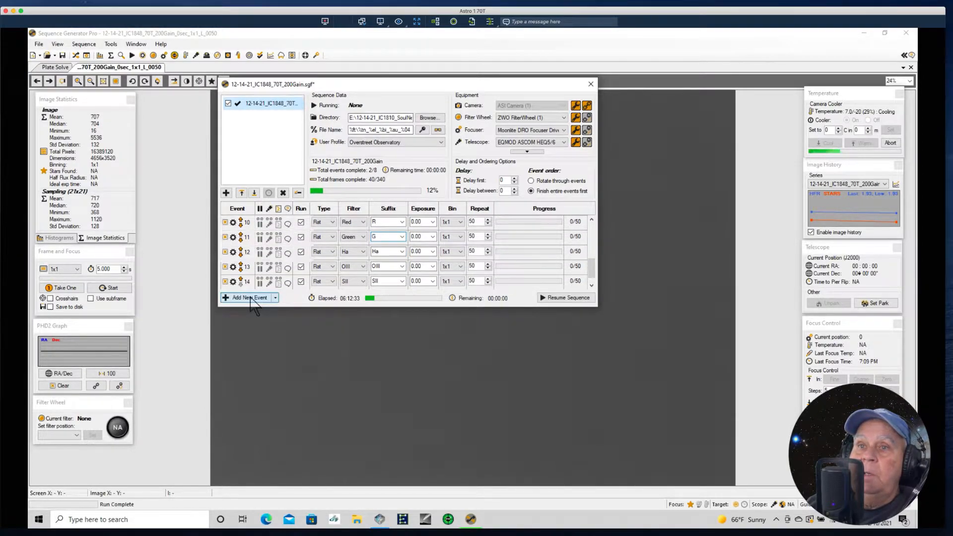
Make the new row a flat event with the Blue filter and suffix B.
{"action": "left_click", "coordinate": [248, 296]}
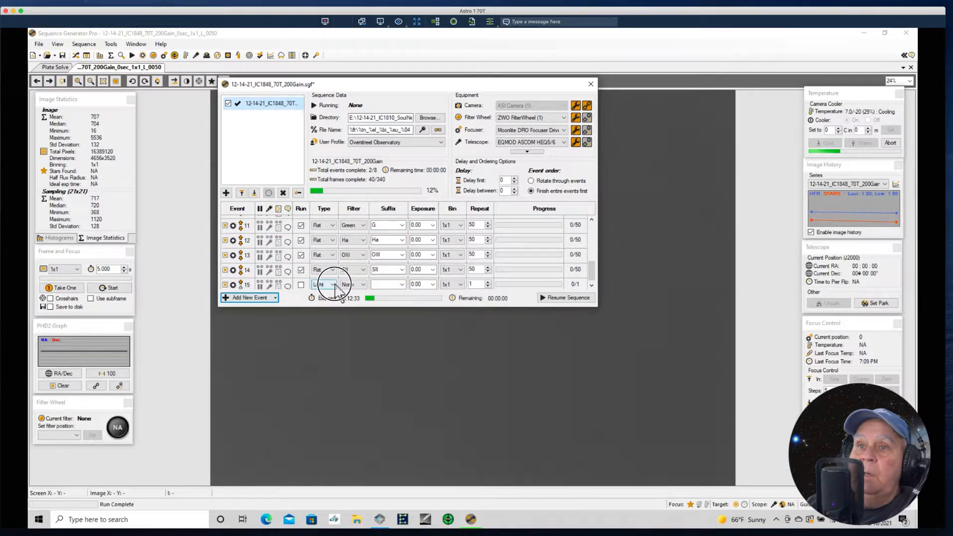
{"action": "left_click", "coordinate": [324, 285]}
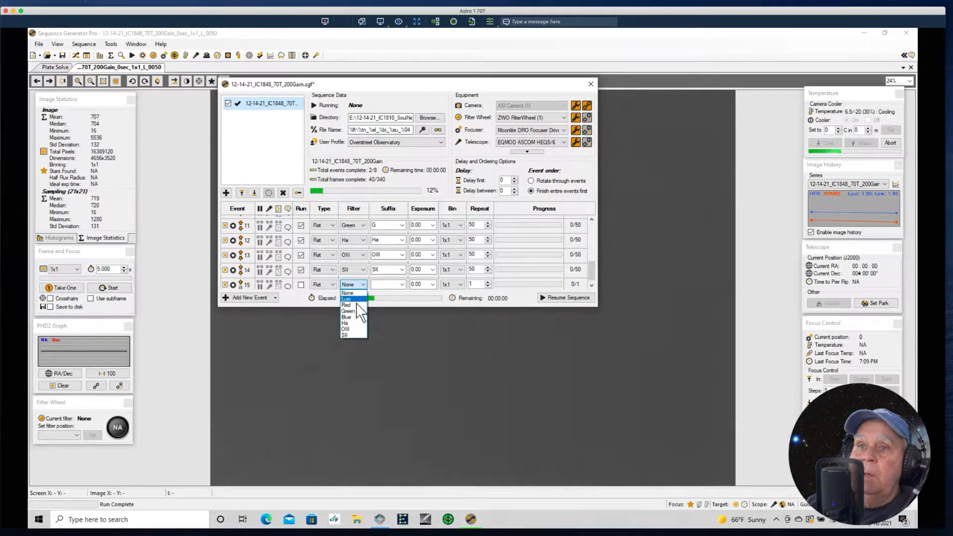
{"action": "left_click", "coordinate": [346, 316]}
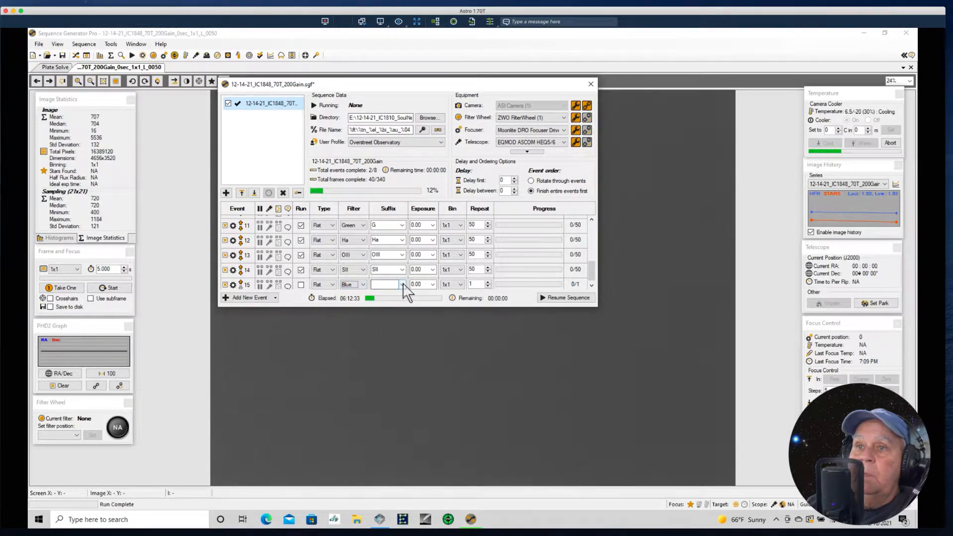
{"action": "left_click", "coordinate": [402, 285]}
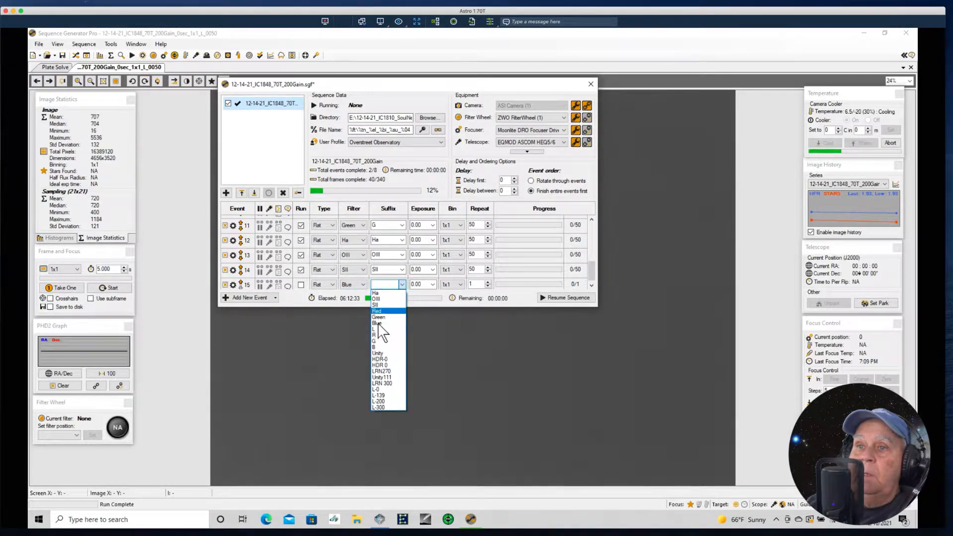
{"action": "mouse_move", "coordinate": [381, 346]}
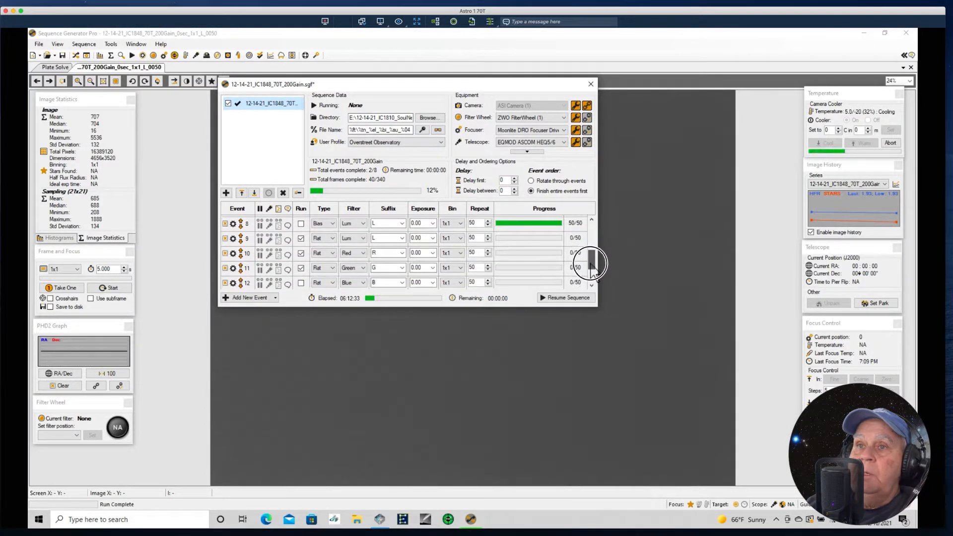
{"action": "scroll", "scroll_direction": "down", "scroll_amount": 3}
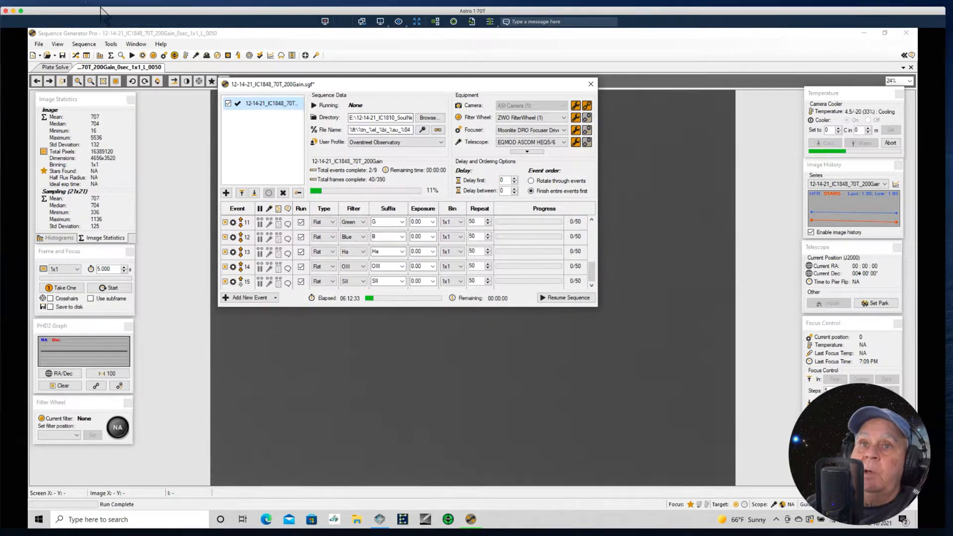
Launch the Flats Calibration Wizard and the Spike-a USB Dimmer panel.
{"action": "left_click", "coordinate": [111, 44]}
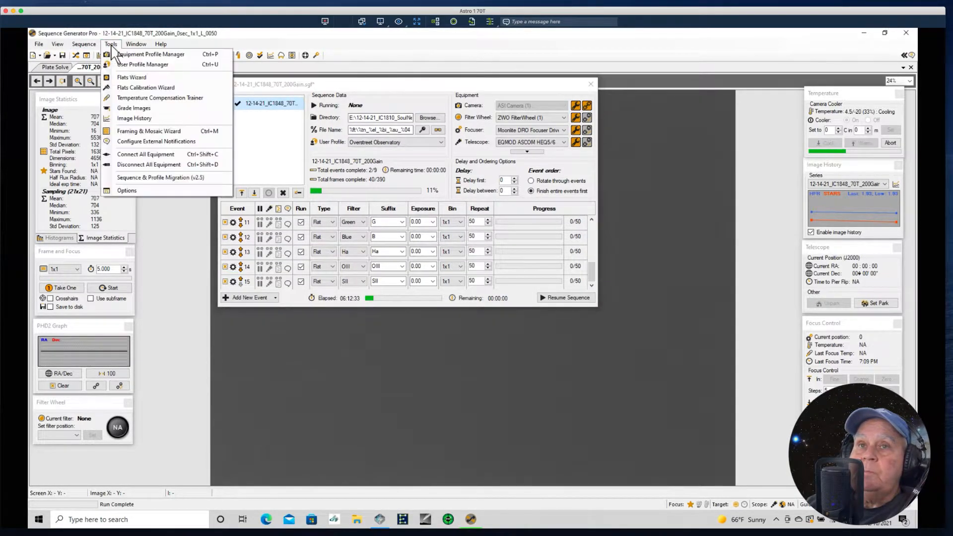
{"action": "mouse_move", "coordinate": [146, 87]}
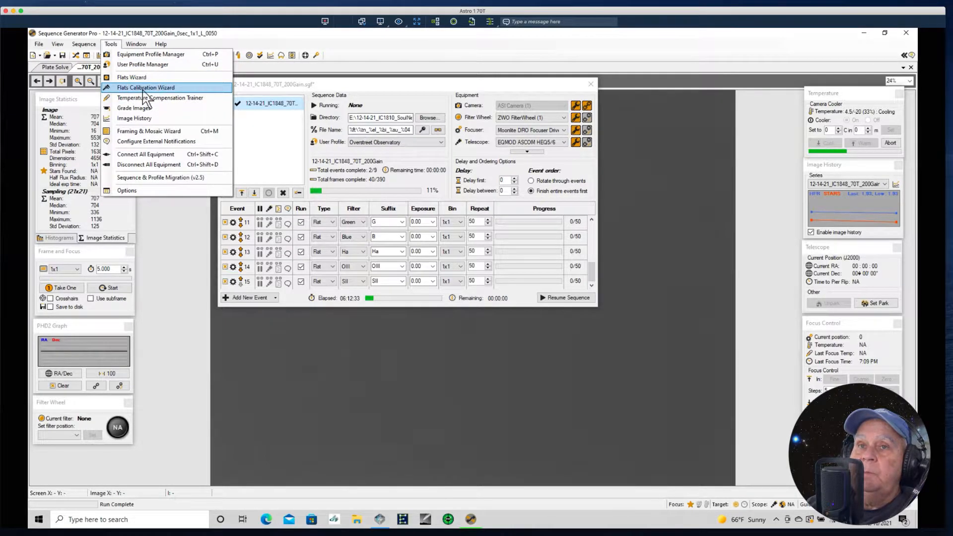
{"action": "left_click", "coordinate": [145, 88]}
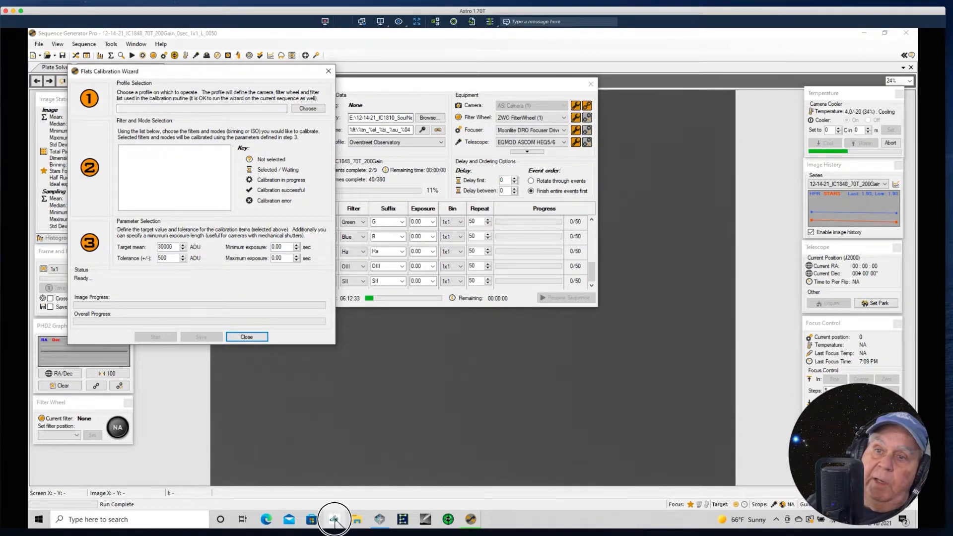
{"action": "left_click", "coordinate": [333, 519]}
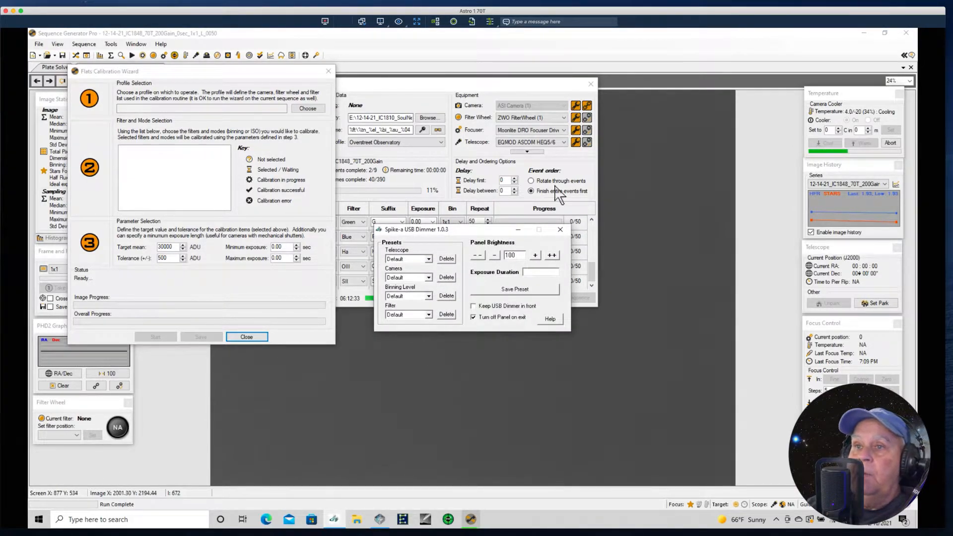
{"action": "mouse_move", "coordinate": [487, 236]}
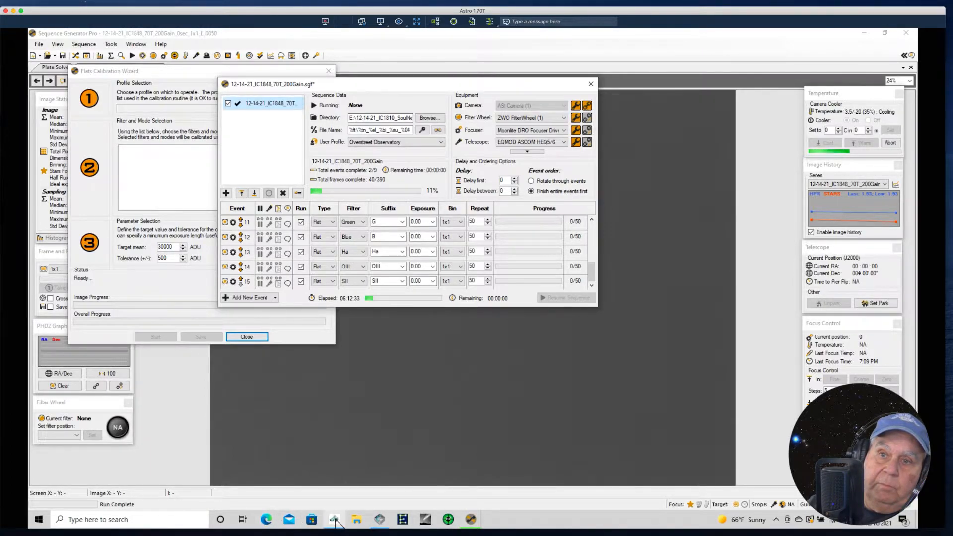
Keep the USB Dimmer panel in front and select its brightness value for editing.
{"action": "left_click", "coordinate": [334, 520]}
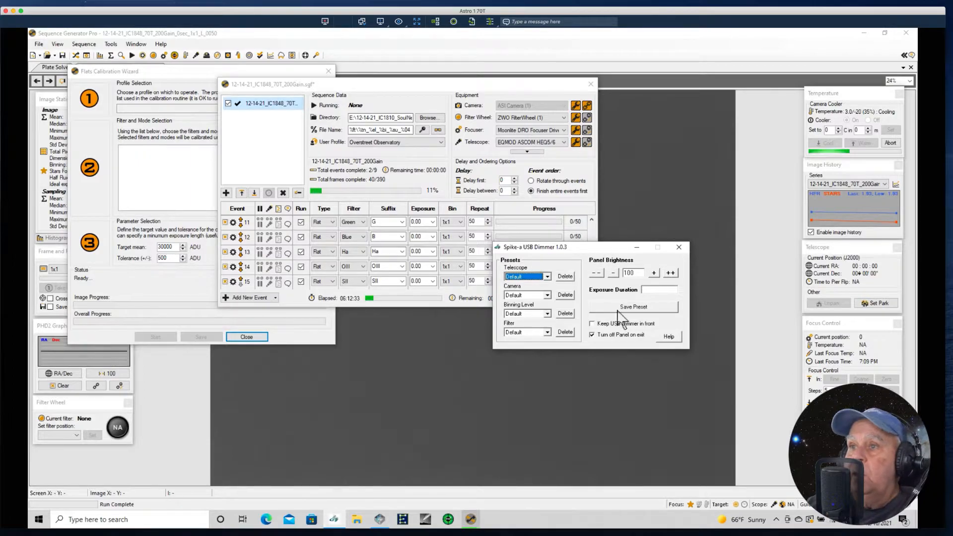
{"action": "mouse_move", "coordinate": [584, 340]}
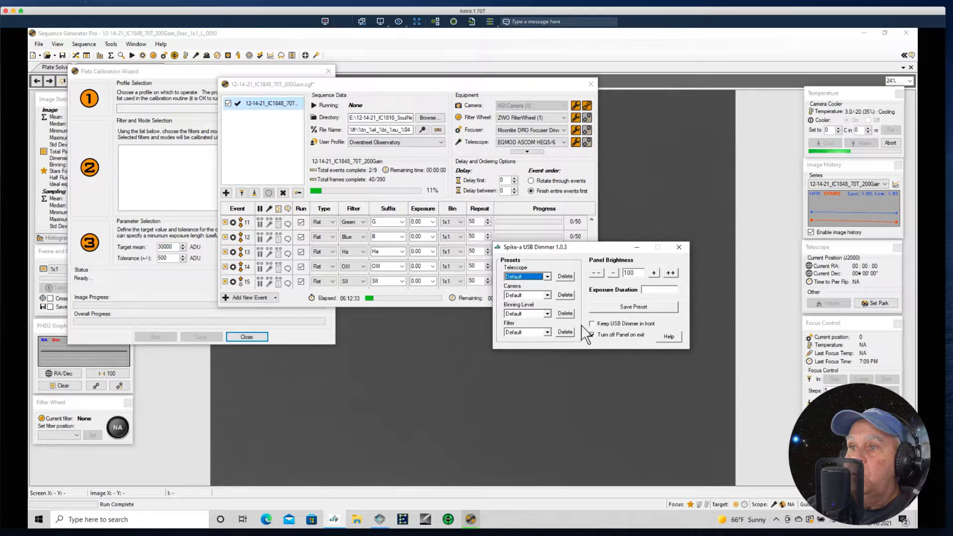
{"action": "left_click", "coordinate": [591, 324]}
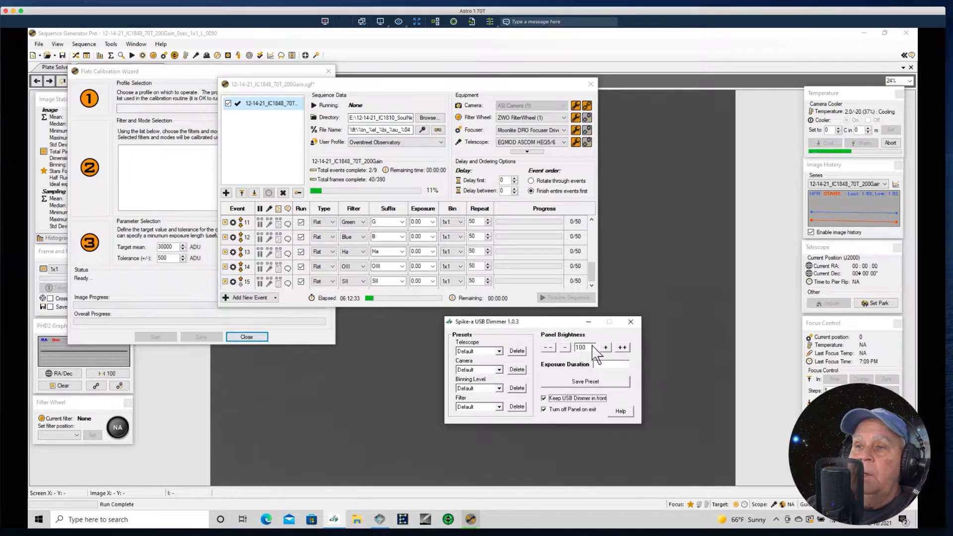
{"action": "triple_click", "coordinate": [579, 348]}
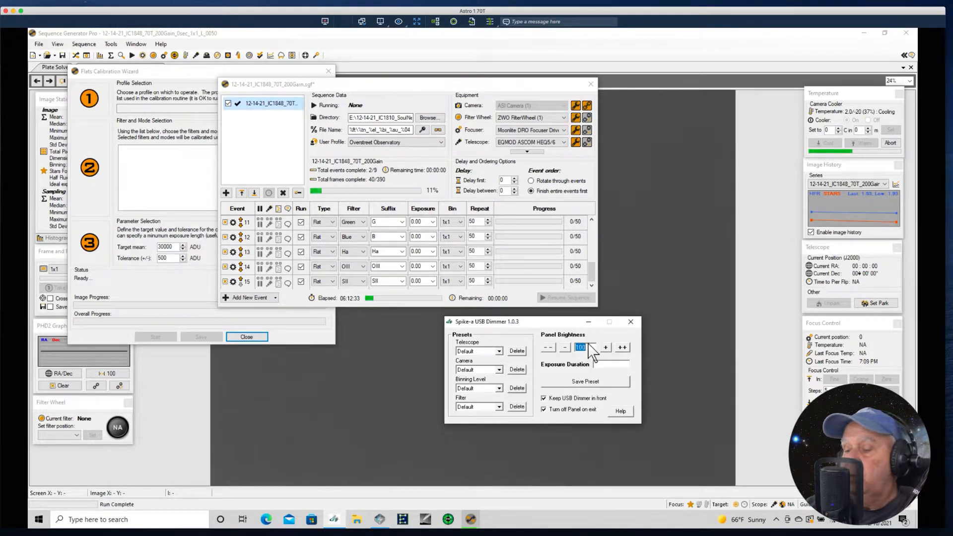
{"action": "mouse_move", "coordinate": [332, 253]}
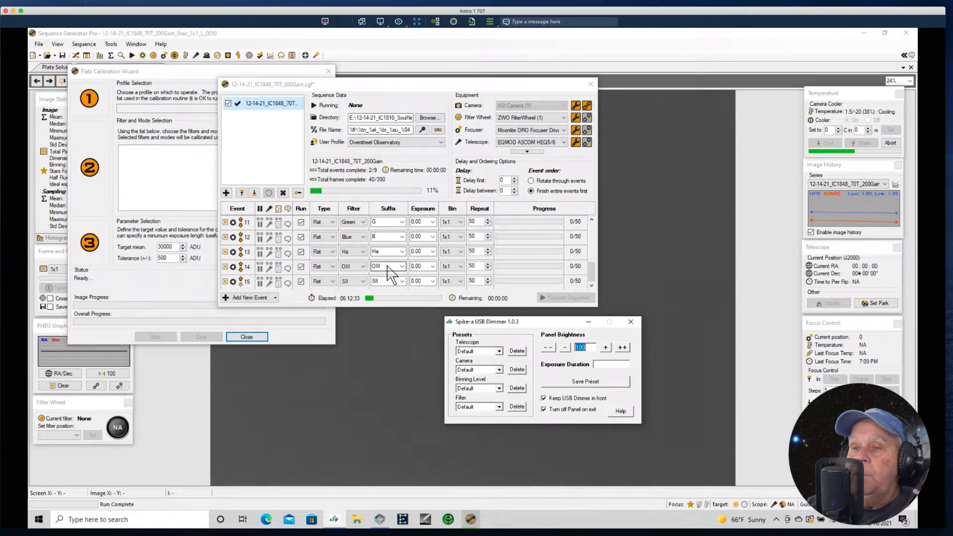
{"action": "mouse_move", "coordinate": [433, 295]}
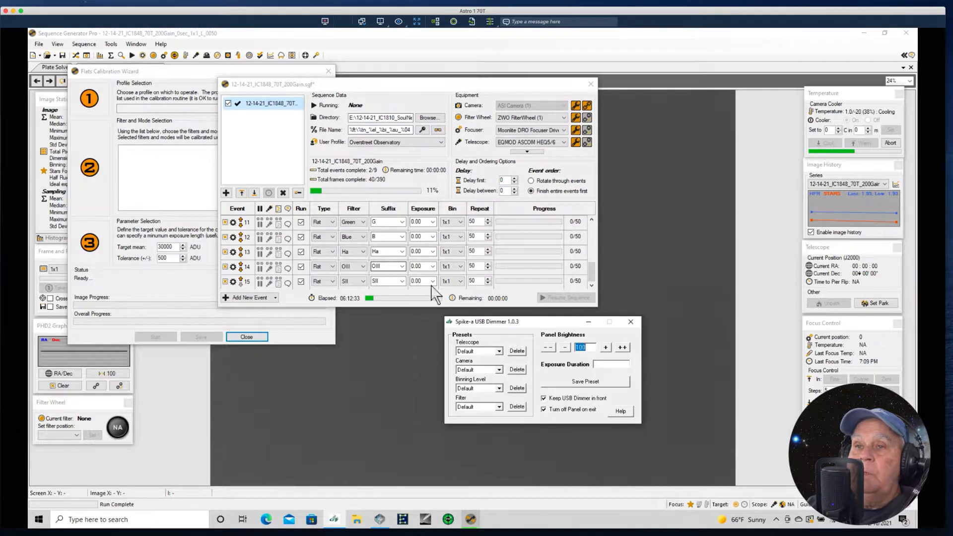
{"action": "mouse_move", "coordinate": [581, 367]}
{"action": "type", "text": "50"}
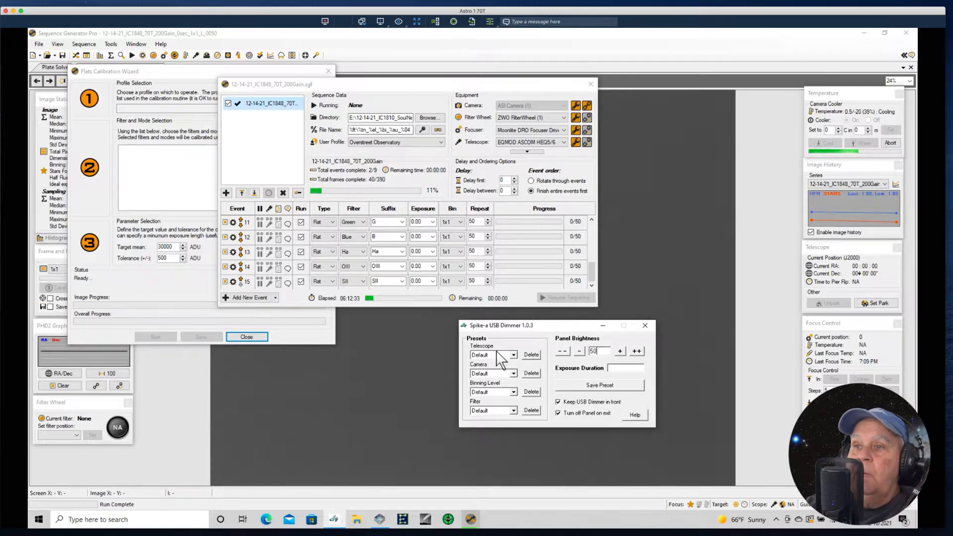
{"action": "mouse_move", "coordinate": [493, 403]}
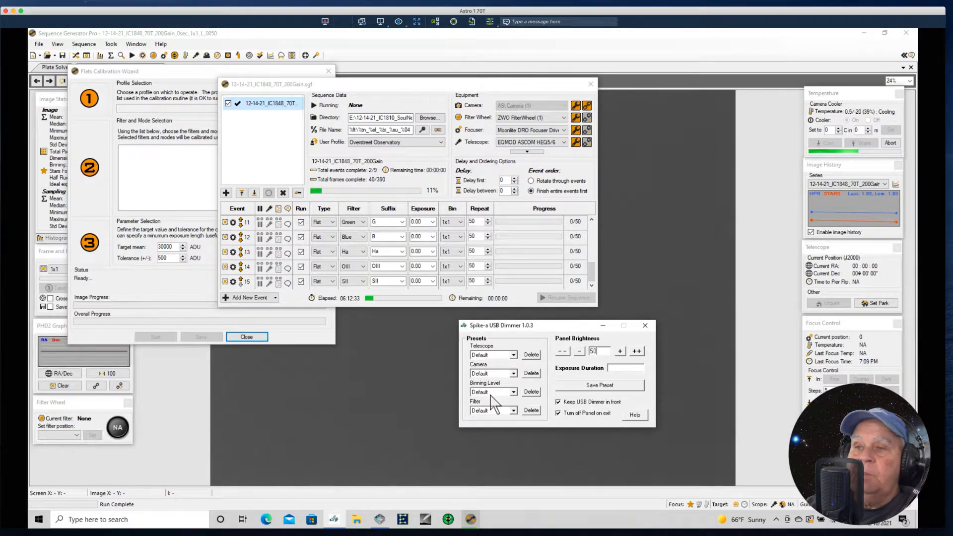
{"action": "mouse_move", "coordinate": [524, 362]}
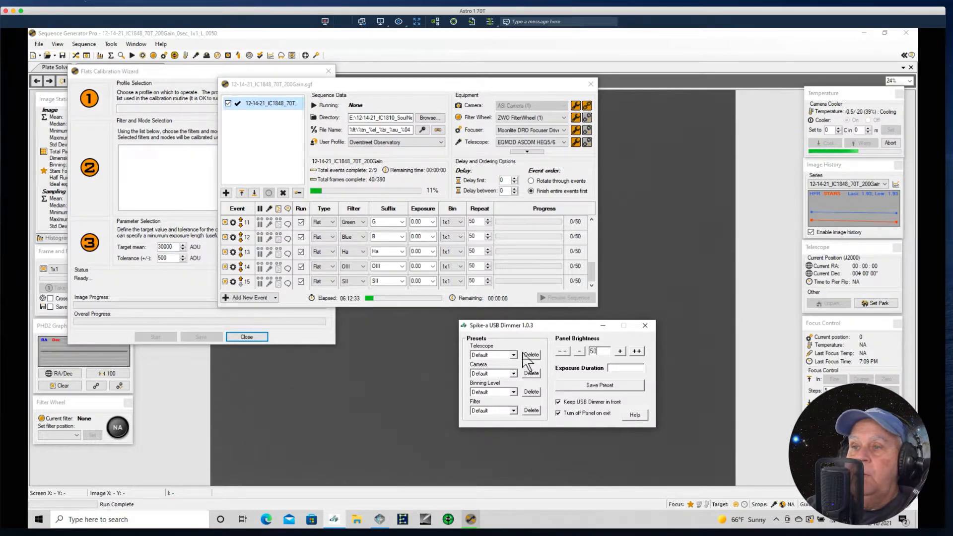
Set panel brightness to 50 and leave the telescope preset on Default.
{"action": "left_click", "coordinate": [514, 355]}
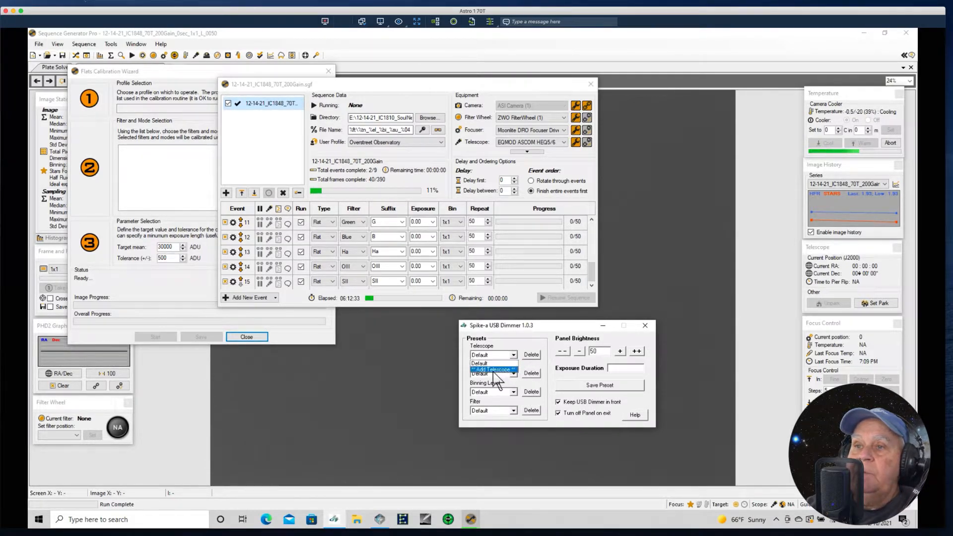
{"action": "left_click", "coordinate": [493, 356]}
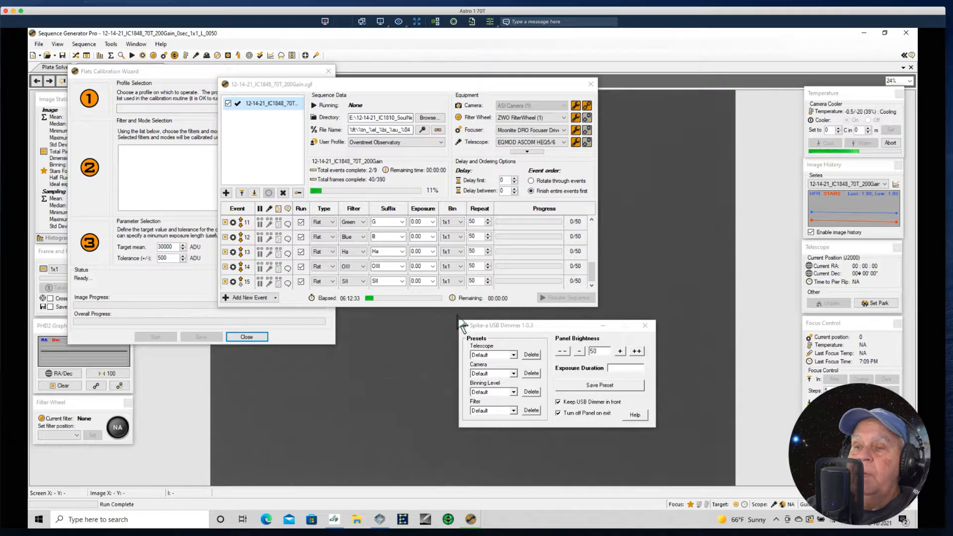
{"action": "mouse_move", "coordinate": [219, 326]}
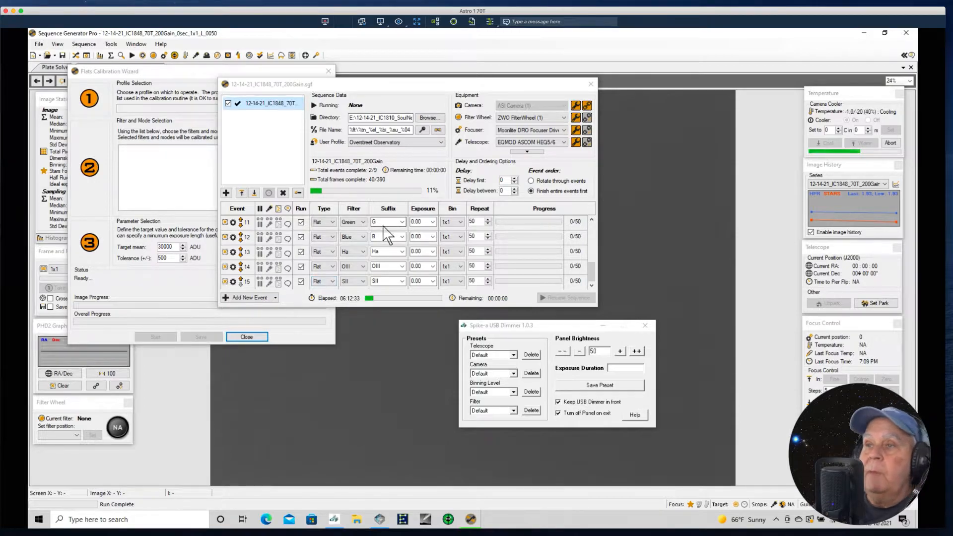
{"action": "mouse_move", "coordinate": [450, 200]}
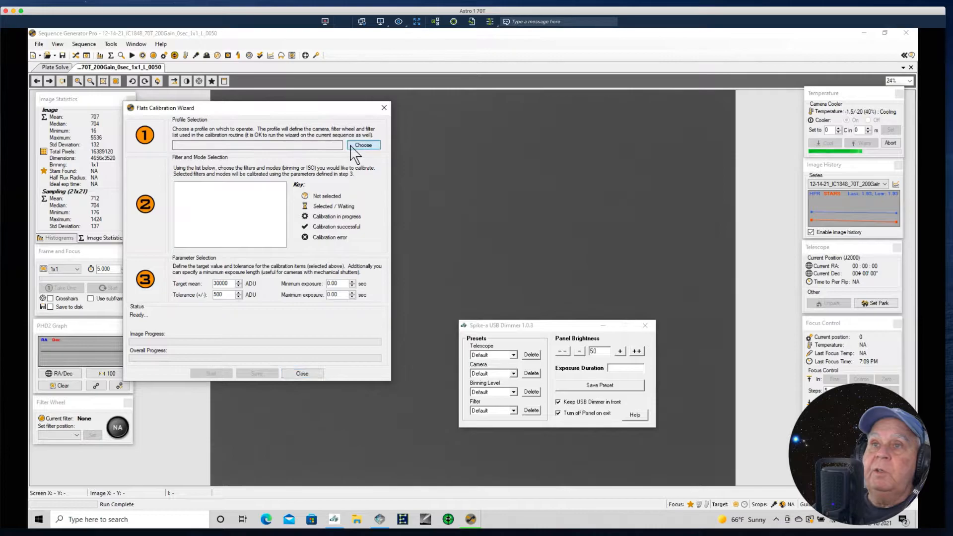
Choose Current Sequence as the equipment profile, listing Lum, Red, Green, Blue, Ha, OIII and SII.
{"action": "left_click", "coordinate": [364, 145]}
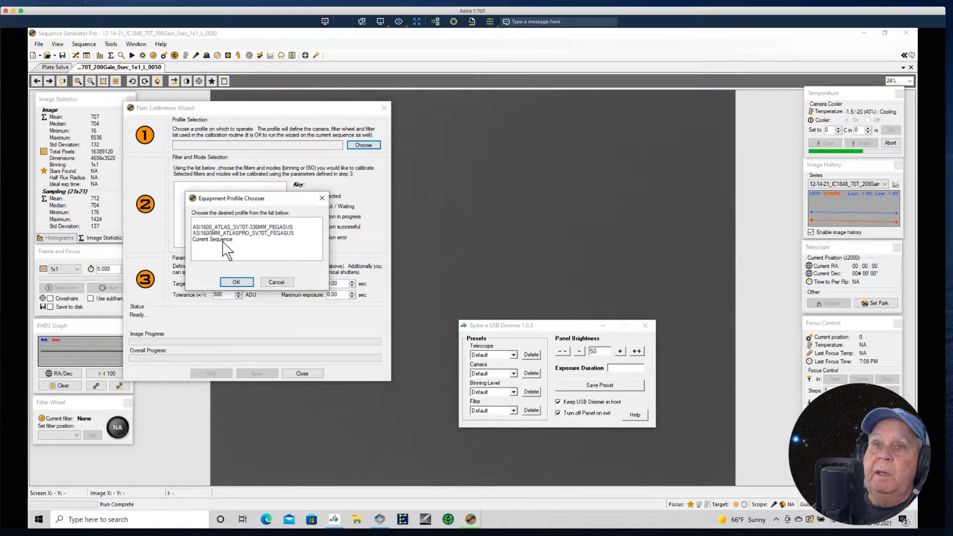
{"action": "left_click", "coordinate": [212, 240]}
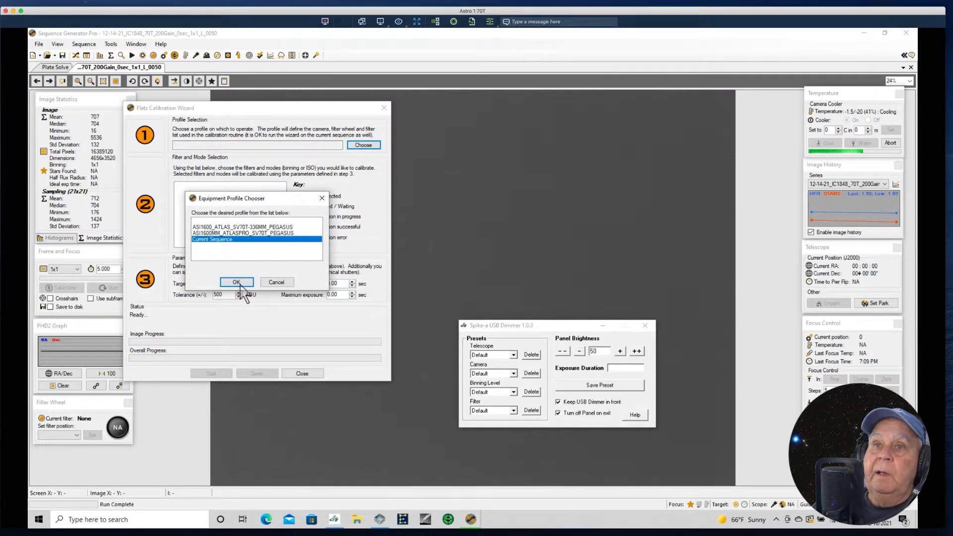
{"action": "left_click", "coordinate": [236, 282]}
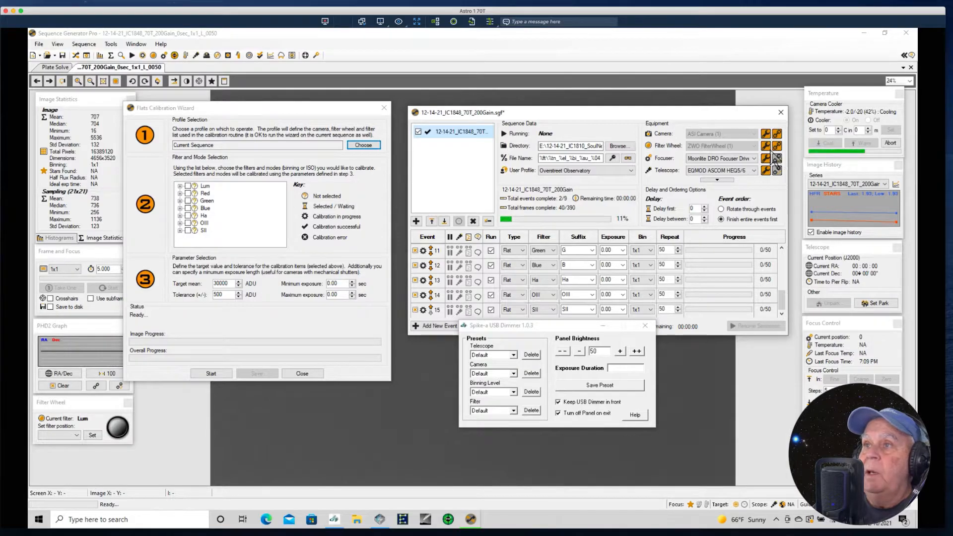
{"action": "mouse_move", "coordinate": [733, 155]}
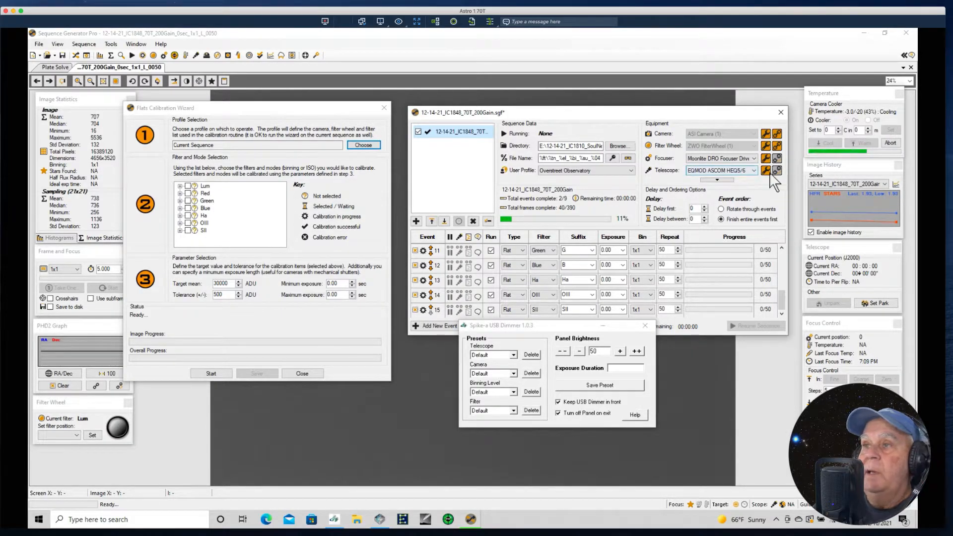
{"action": "mouse_move", "coordinate": [779, 170]}
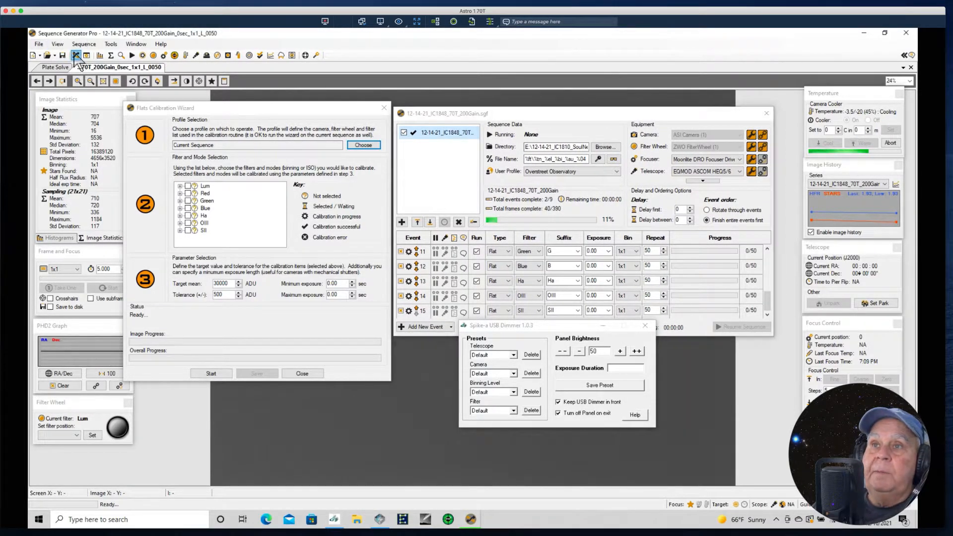
Hide the sequence window and tick each filter's 1x1 binning mode down to SII.
{"action": "left_click", "coordinate": [767, 114]}
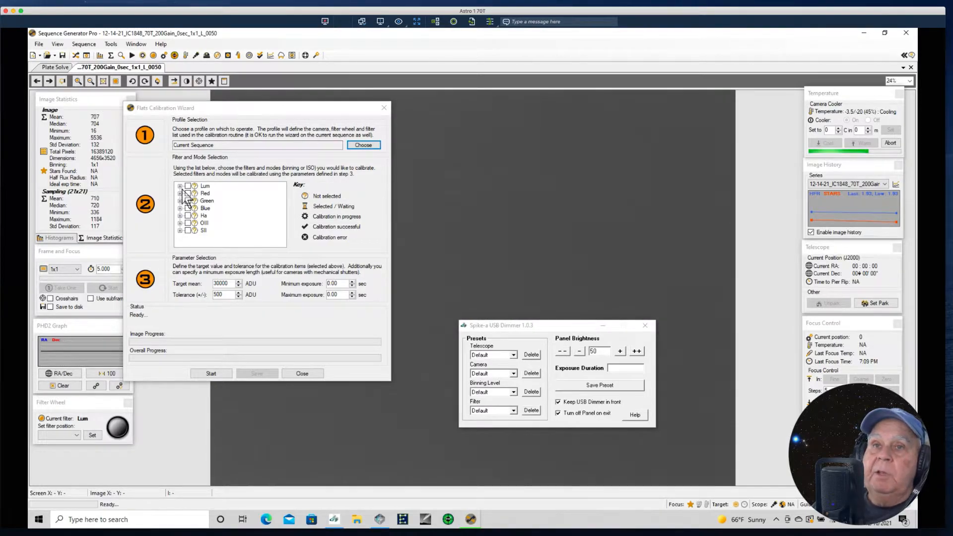
{"action": "left_click", "coordinate": [180, 185]}
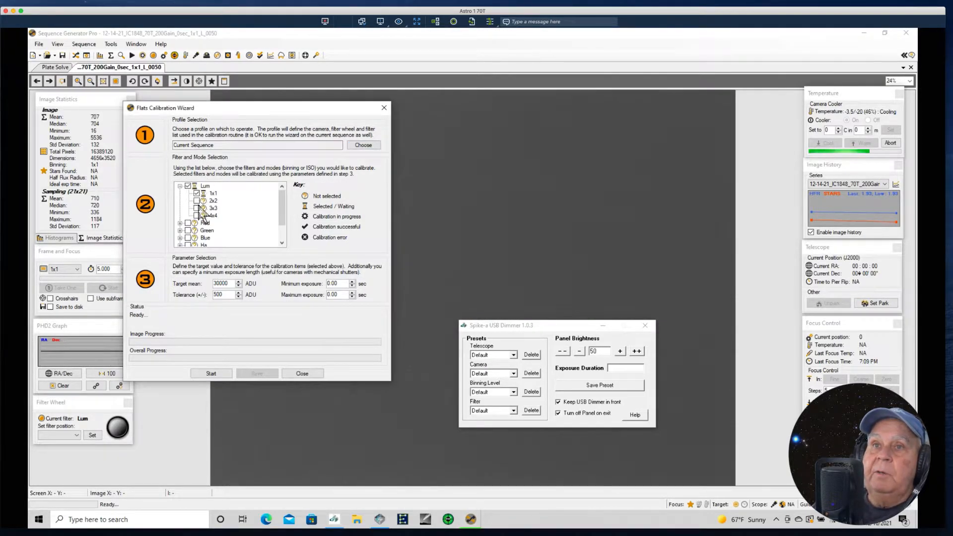
{"action": "scroll", "scroll_direction": "down", "scroll_amount": 3}
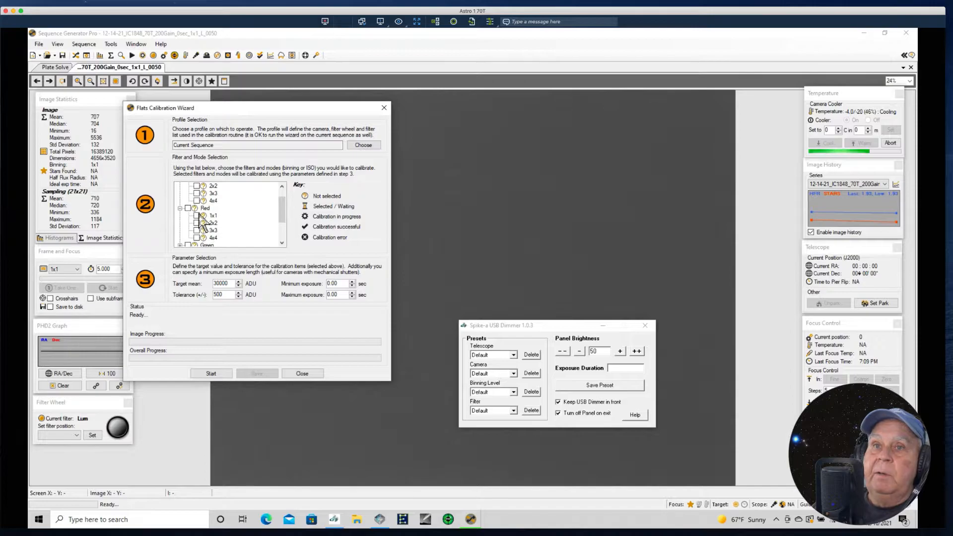
{"action": "left_click", "coordinate": [188, 208]}
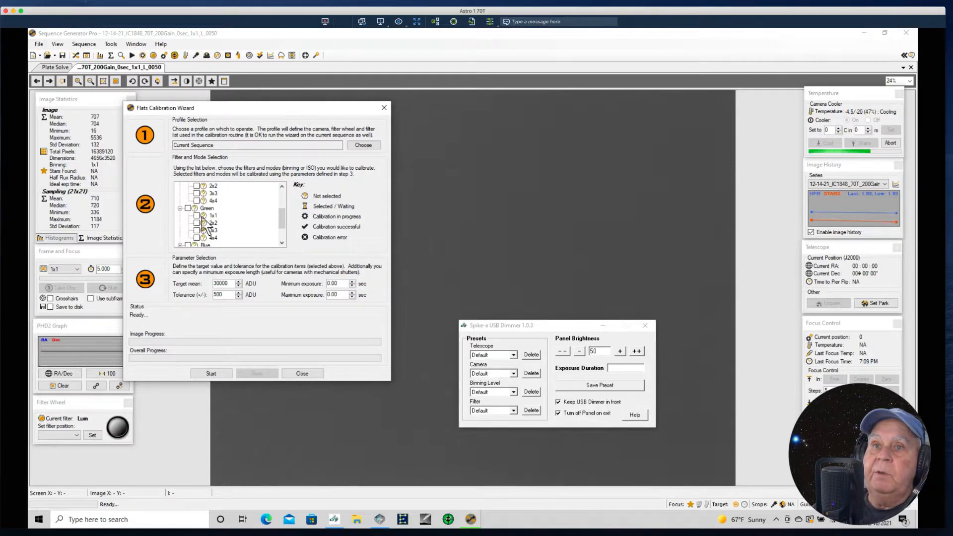
{"action": "left_click", "coordinate": [188, 208]}
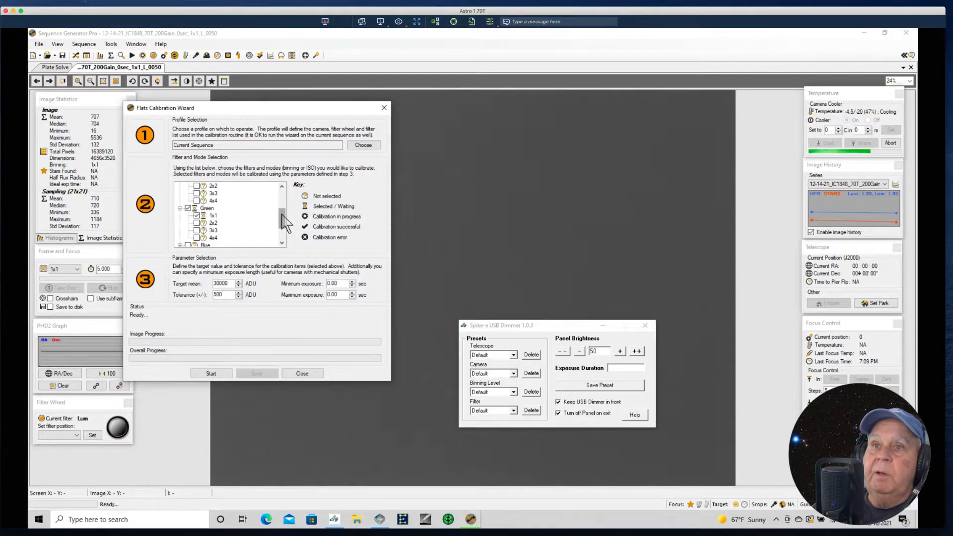
{"action": "scroll", "scroll_direction": "down", "scroll_amount": 3}
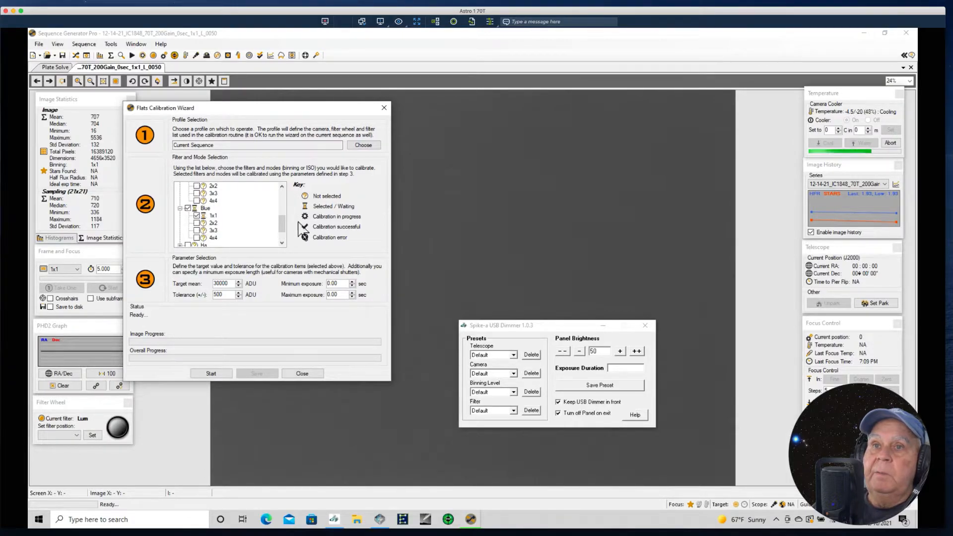
{"action": "scroll", "scroll_direction": "down", "scroll_amount": 3}
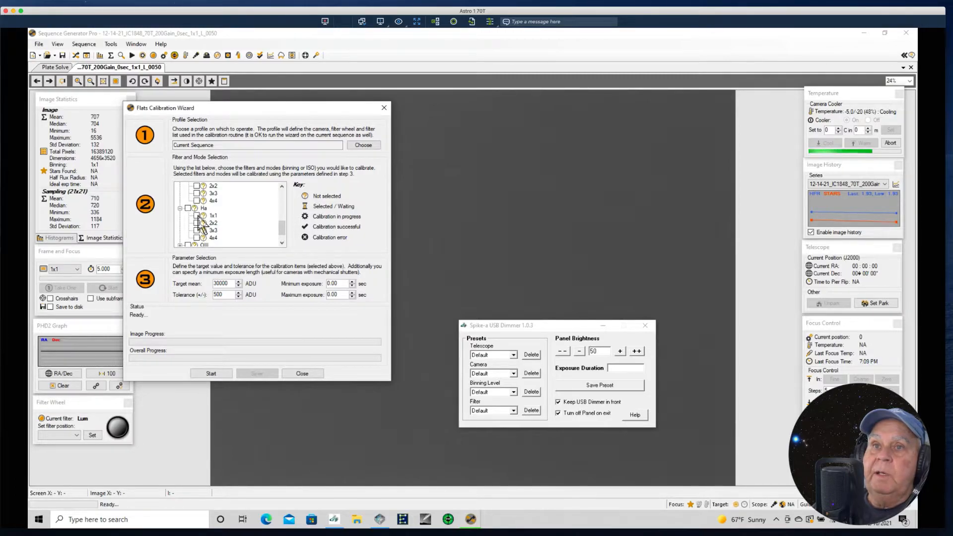
{"action": "scroll", "scroll_direction": "down", "scroll_amount": 3}
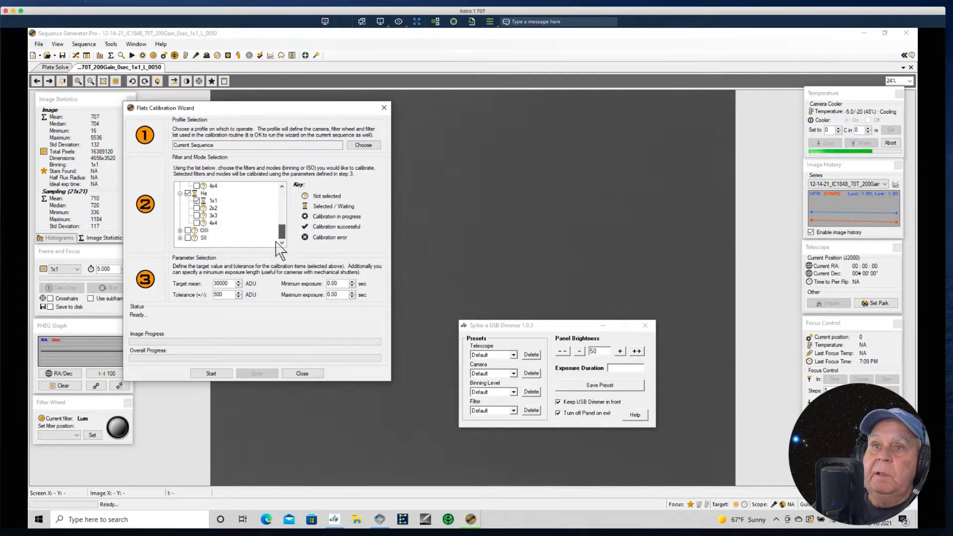
{"action": "scroll", "scroll_direction": "down", "scroll_amount": 3}
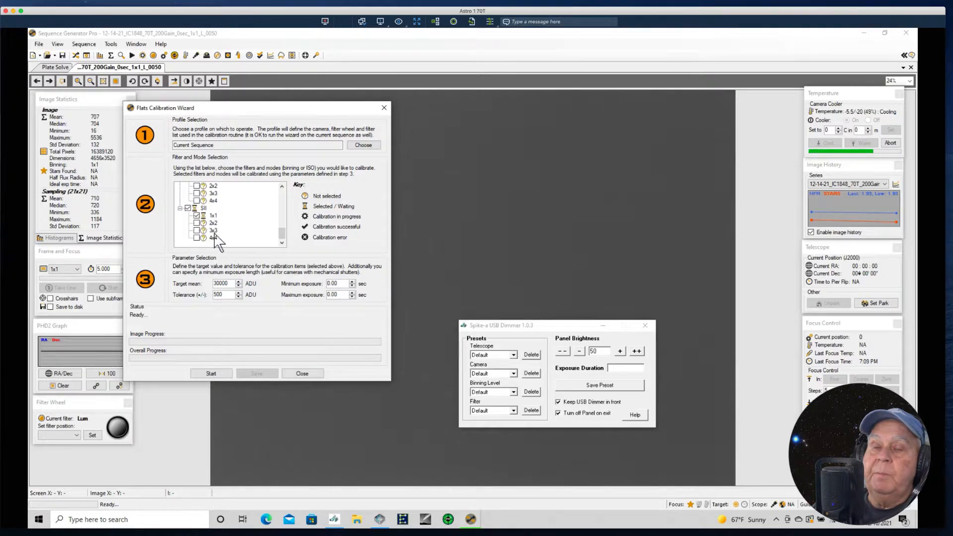
{"action": "mouse_move", "coordinate": [229, 291]}
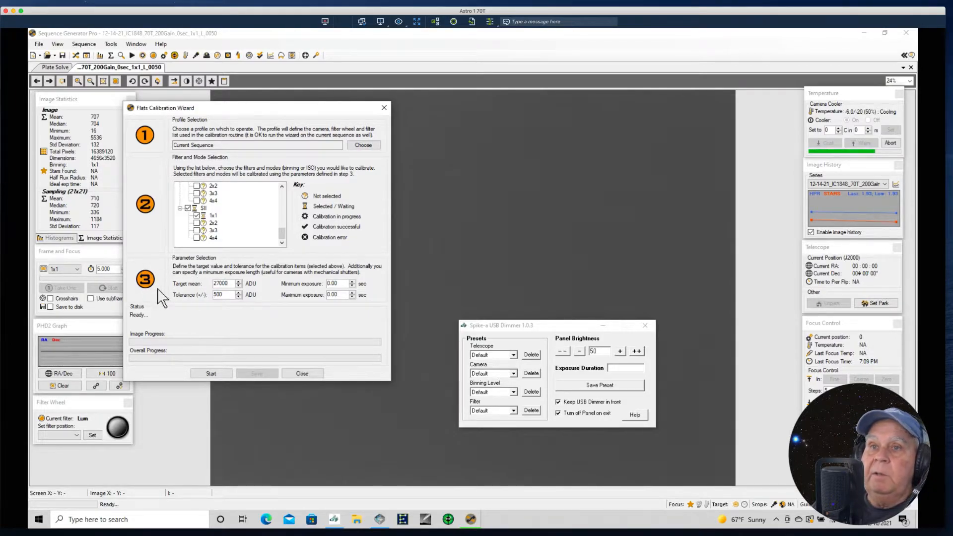
Set target mean 27000 ADU, tolerance 750, maximum exposure 1200 s, and start calibration.
{"action": "triple_click", "coordinate": [223, 295]}
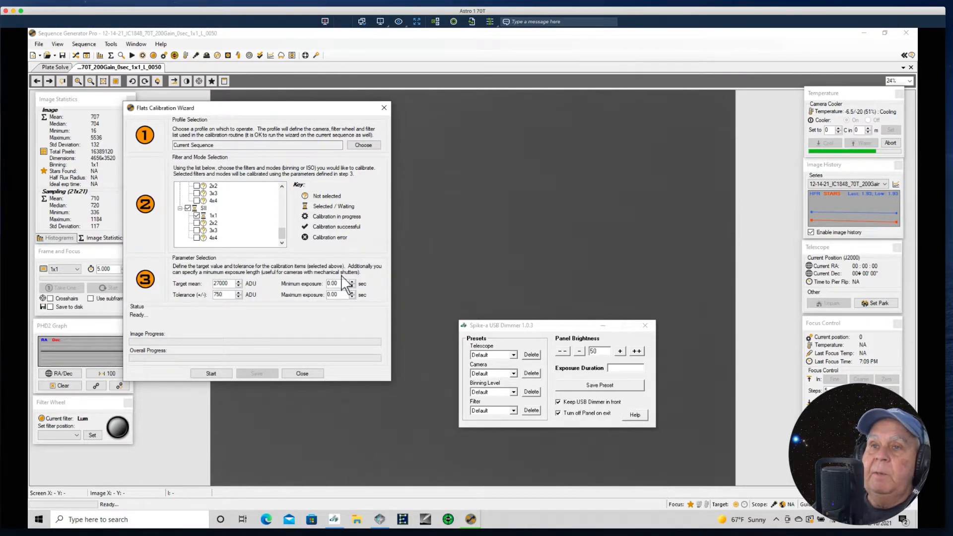
{"action": "triple_click", "coordinate": [335, 294]}
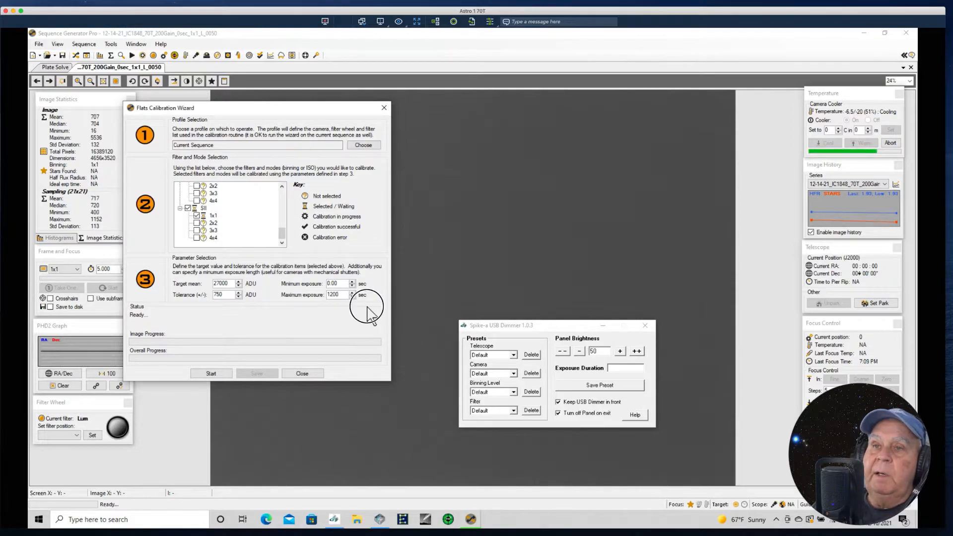
{"action": "triple_click", "coordinate": [334, 295]}
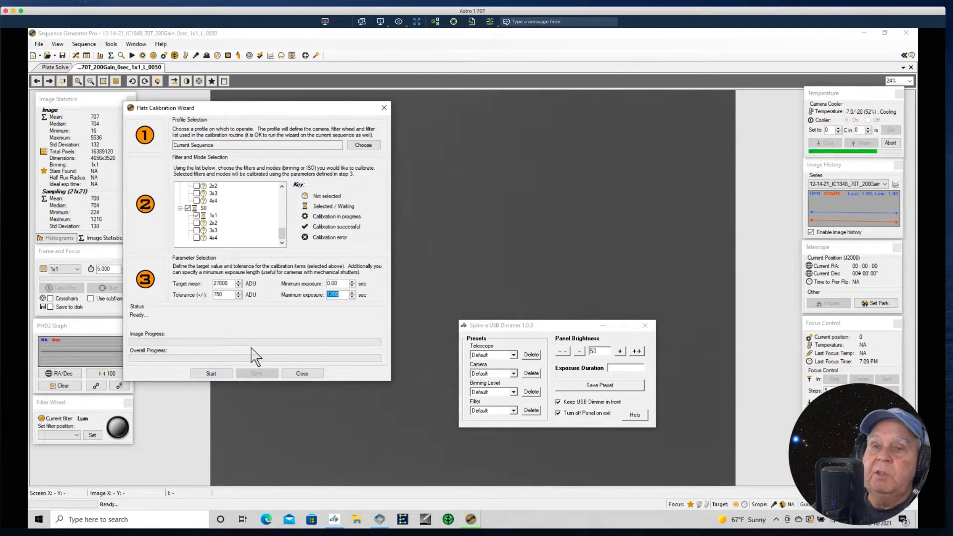
{"action": "left_click", "coordinate": [211, 373]}
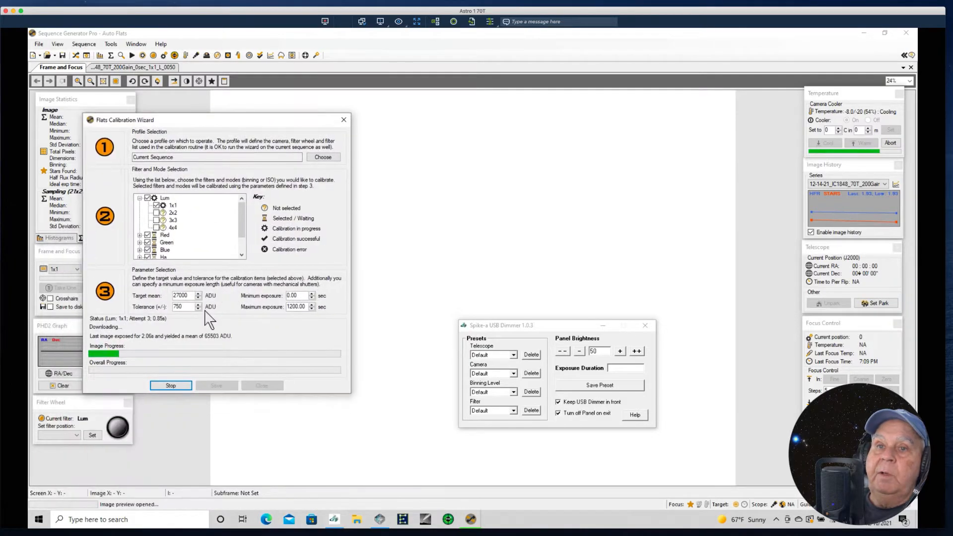
Stop the saturated calibration run and show the image histogram.
{"action": "left_click", "coordinate": [170, 385]}
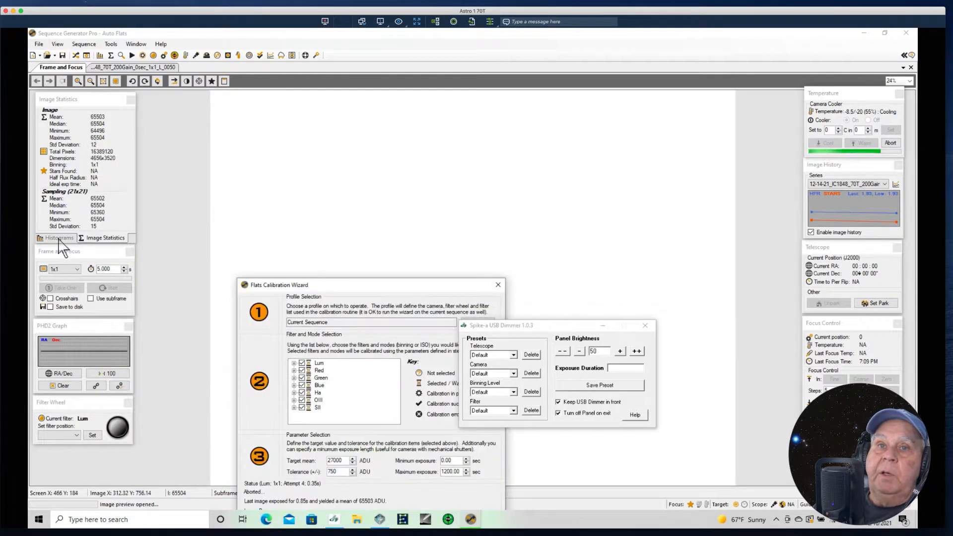
{"action": "left_click", "coordinate": [59, 237]}
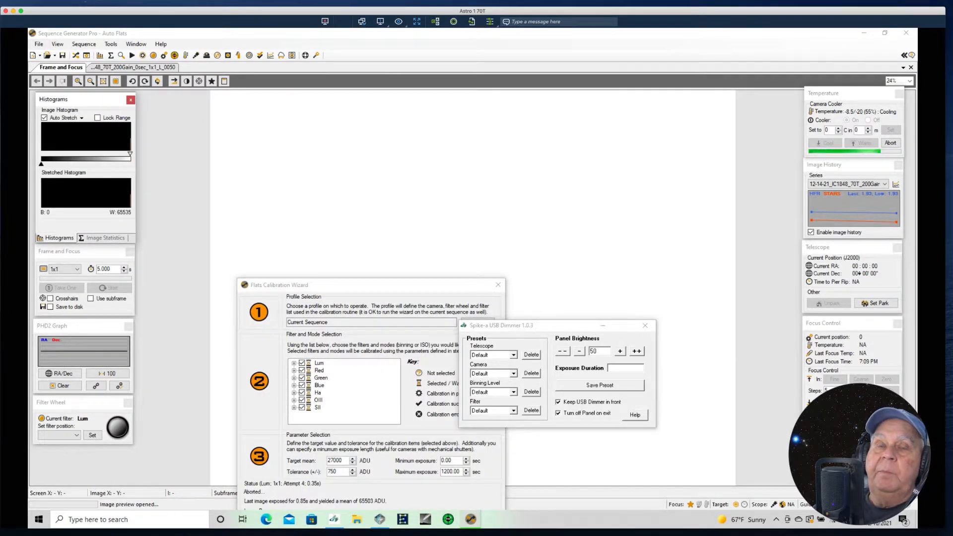
{"action": "mouse_move", "coordinate": [326, 254]}
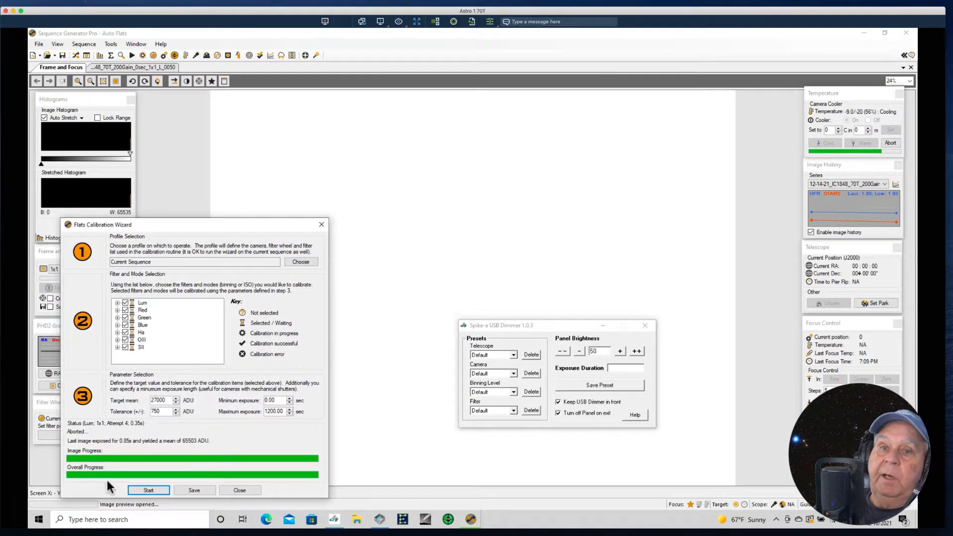
Restart flats calibration, then abort it partway through the OIII filter.
{"action": "left_click", "coordinate": [148, 490]}
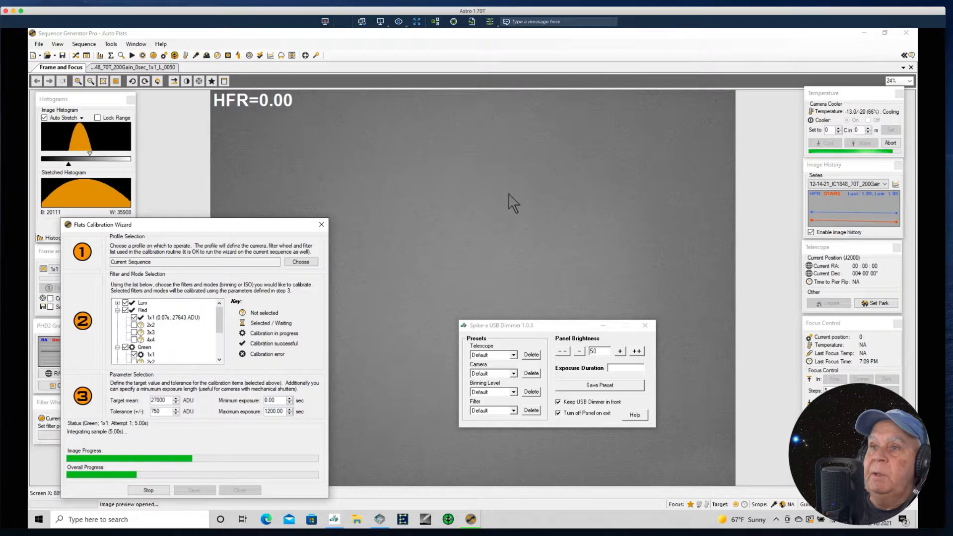
{"action": "mouse_move", "coordinate": [86, 149]}
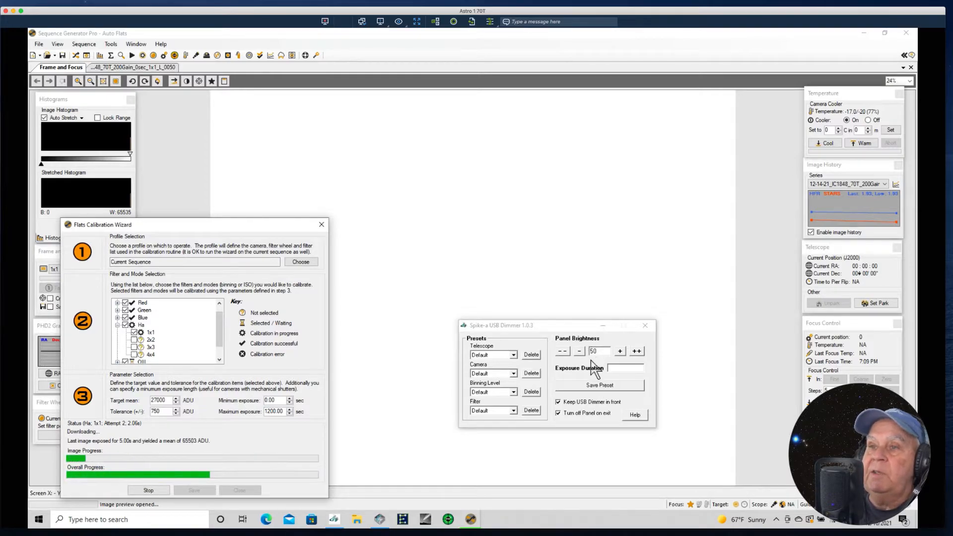
{"action": "mouse_move", "coordinate": [157, 329]}
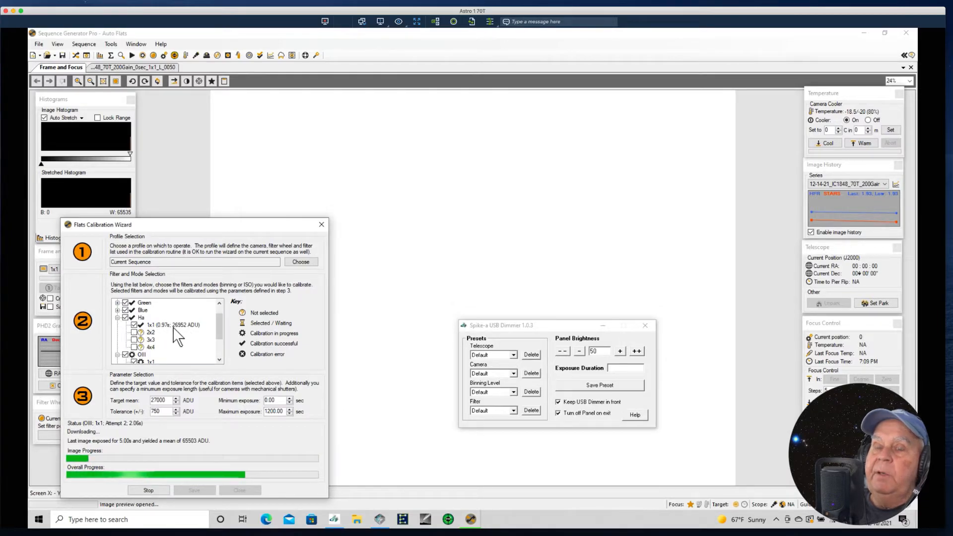
{"action": "mouse_move", "coordinate": [175, 338]}
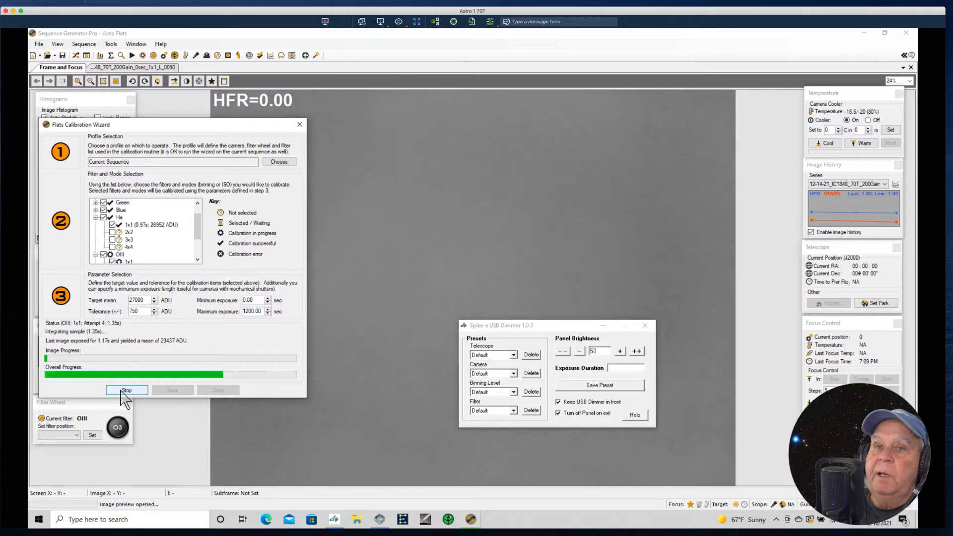
{"action": "left_click", "coordinate": [126, 389]}
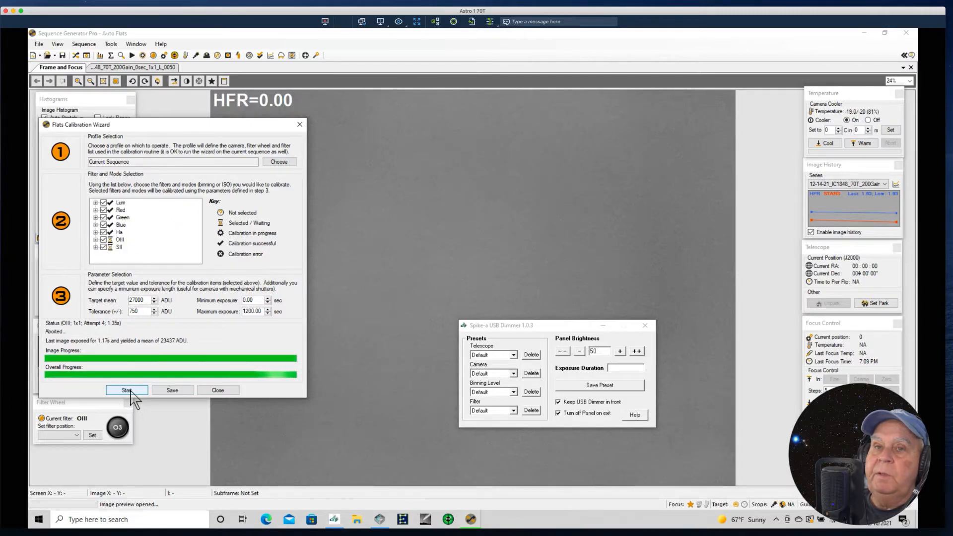
{"action": "mouse_move", "coordinate": [611, 362]}
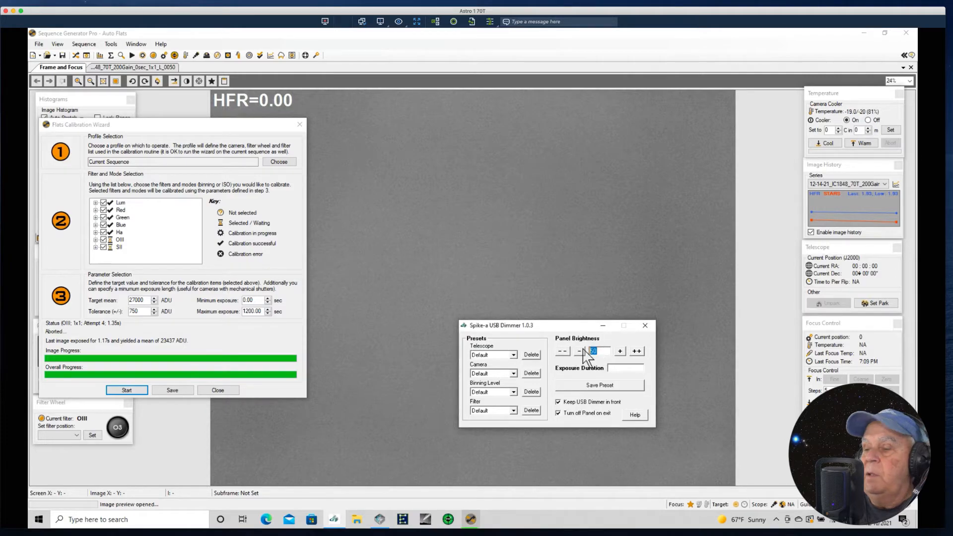
Lower the flat panel brightness from 50 down to 1.
{"action": "left_click", "coordinate": [579, 350]}
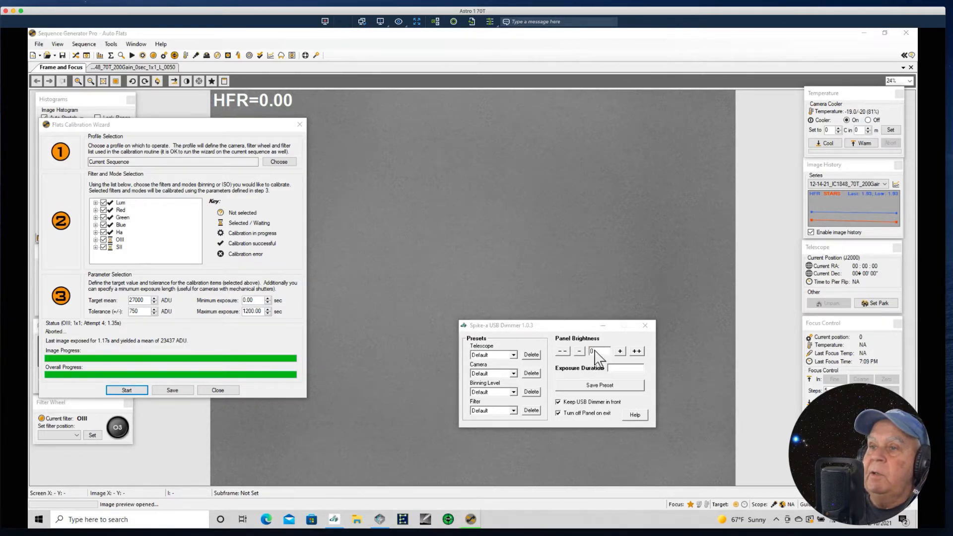
{"action": "left_click", "coordinate": [620, 352]}
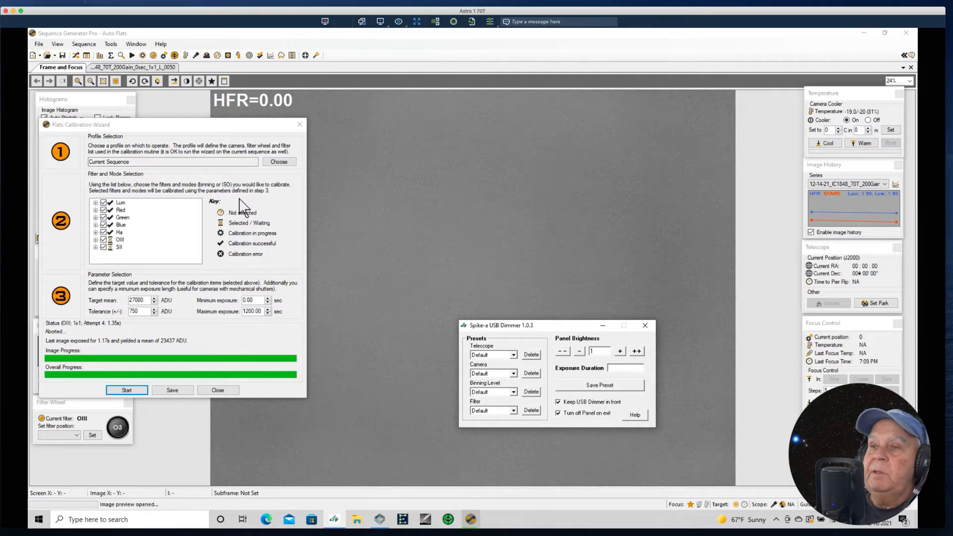
{"action": "mouse_move", "coordinate": [126, 390]}
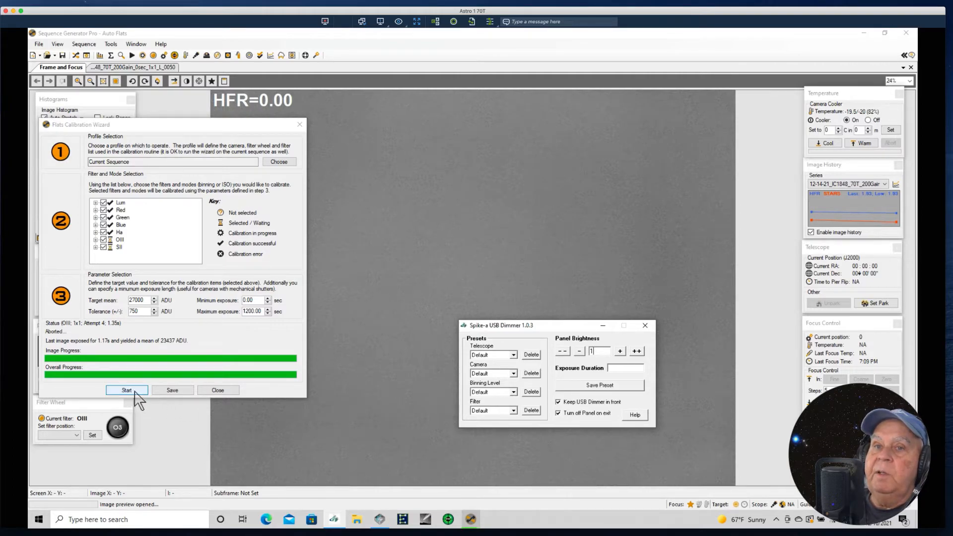
Start the calibration run at panel brightness 1 and review Lum's calibrated exposure.
{"action": "left_click", "coordinate": [126, 390]}
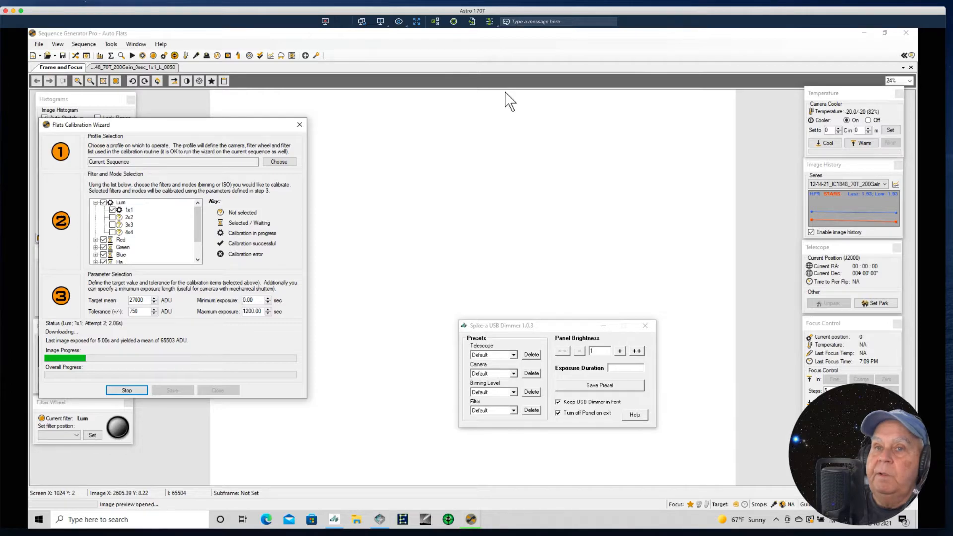
{"action": "mouse_move", "coordinate": [519, 77]}
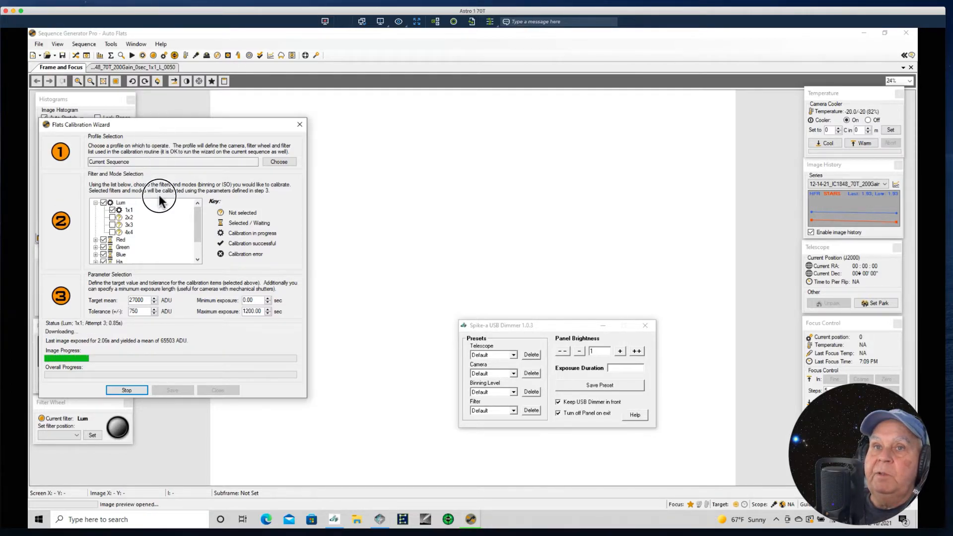
{"action": "left_click_drag", "start_coordinate": [161, 125], "coordinate": [161, 198]}
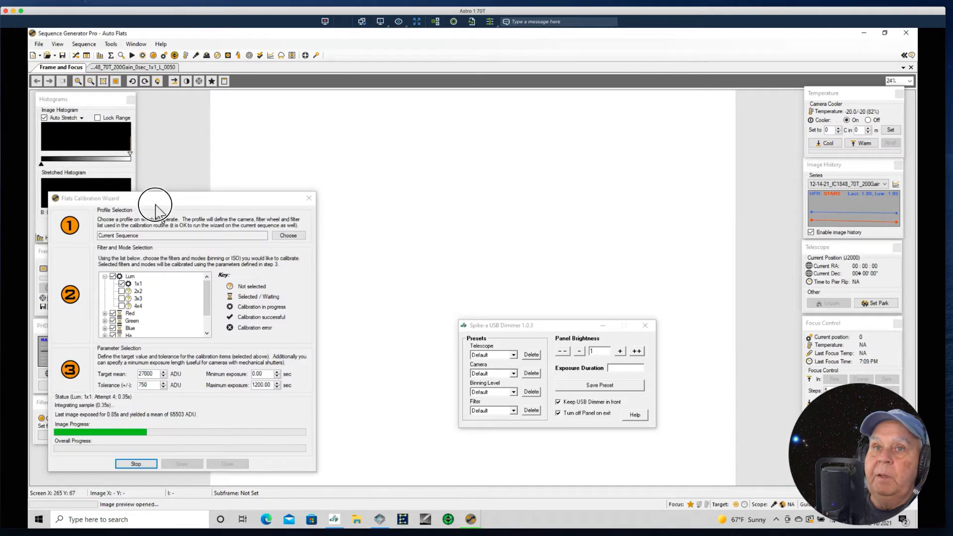
{"action": "mouse_move", "coordinate": [180, 121]}
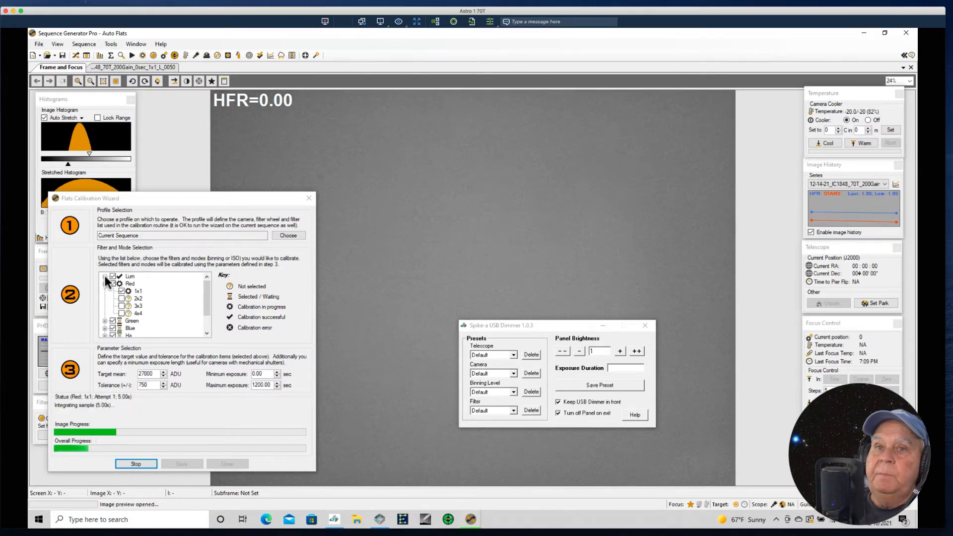
{"action": "left_click", "coordinate": [121, 283]}
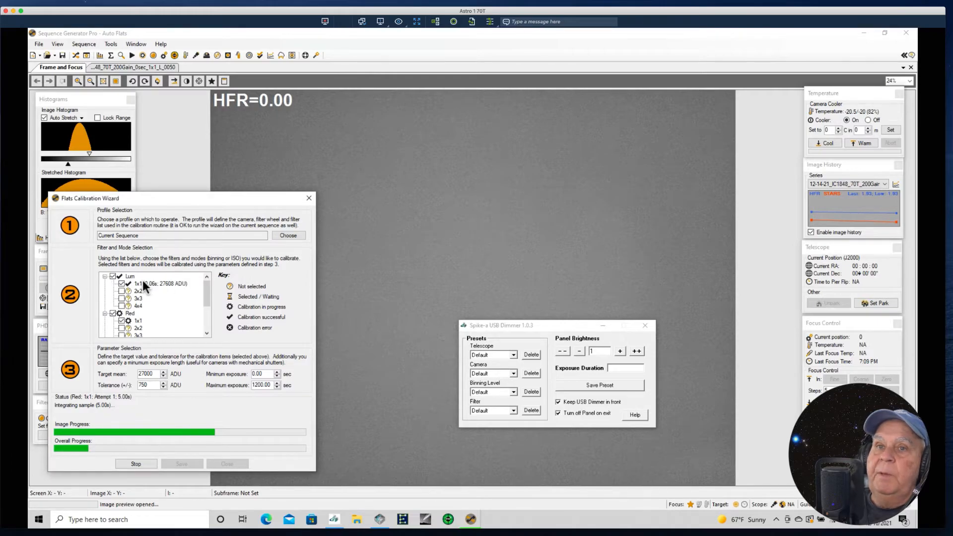
{"action": "mouse_move", "coordinate": [175, 126]}
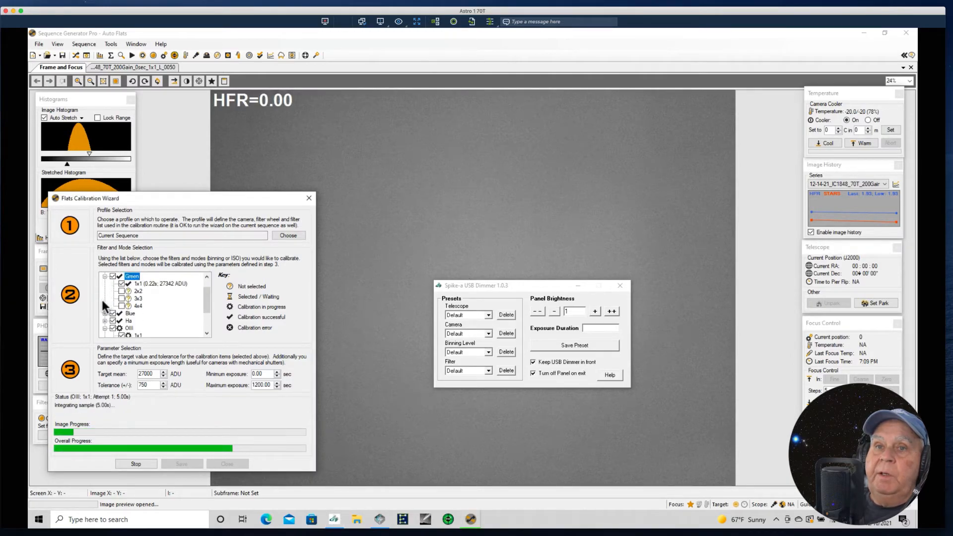
{"action": "scroll", "scroll_direction": "down", "scroll_amount": 3}
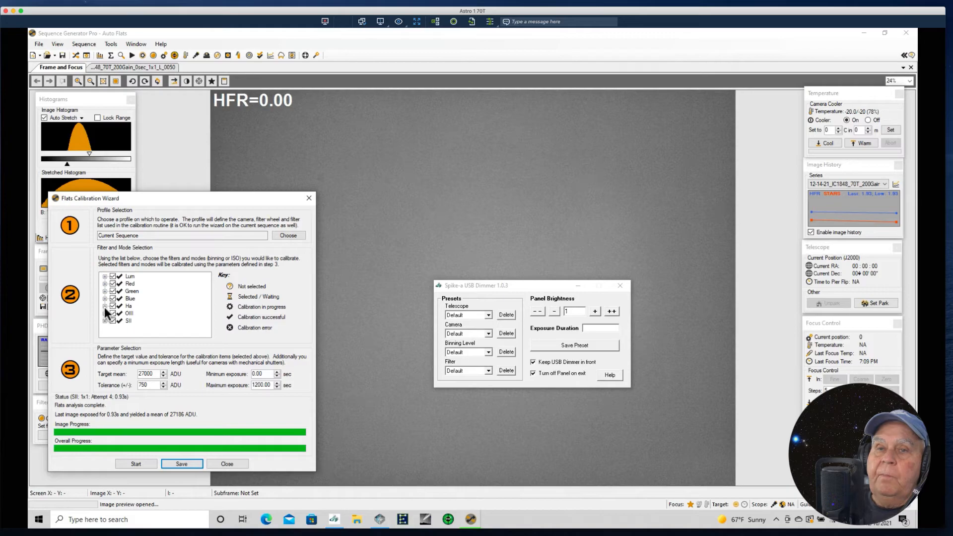
{"action": "mouse_move", "coordinate": [103, 292]}
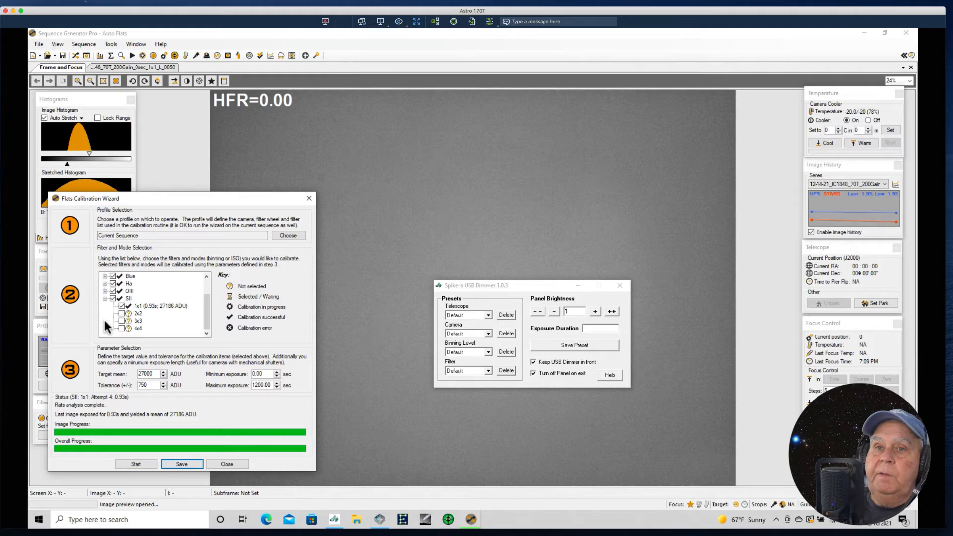
{"action": "mouse_move", "coordinate": [157, 311]}
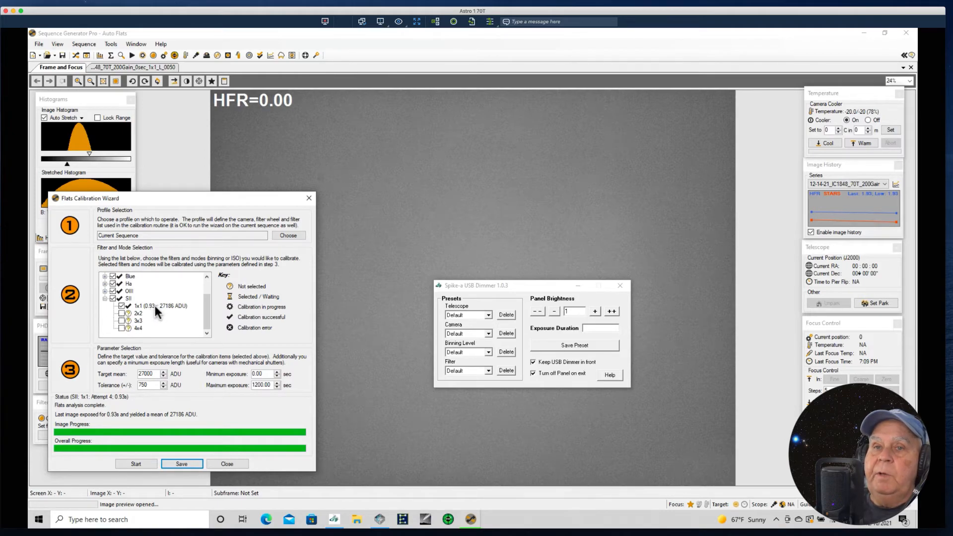
{"action": "mouse_move", "coordinate": [108, 307]}
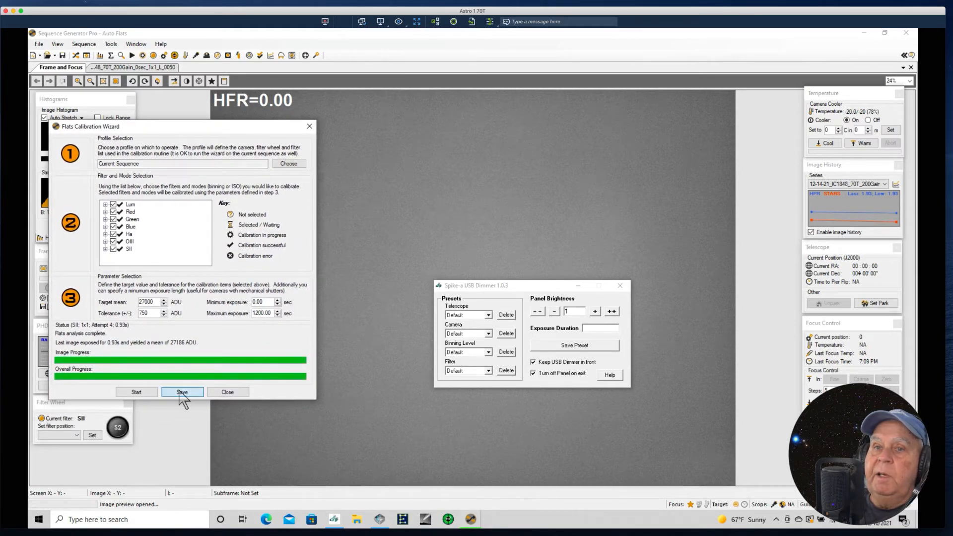
Save the calibration data to the current sequence and acknowledge the success notice.
{"action": "left_click", "coordinate": [182, 391]}
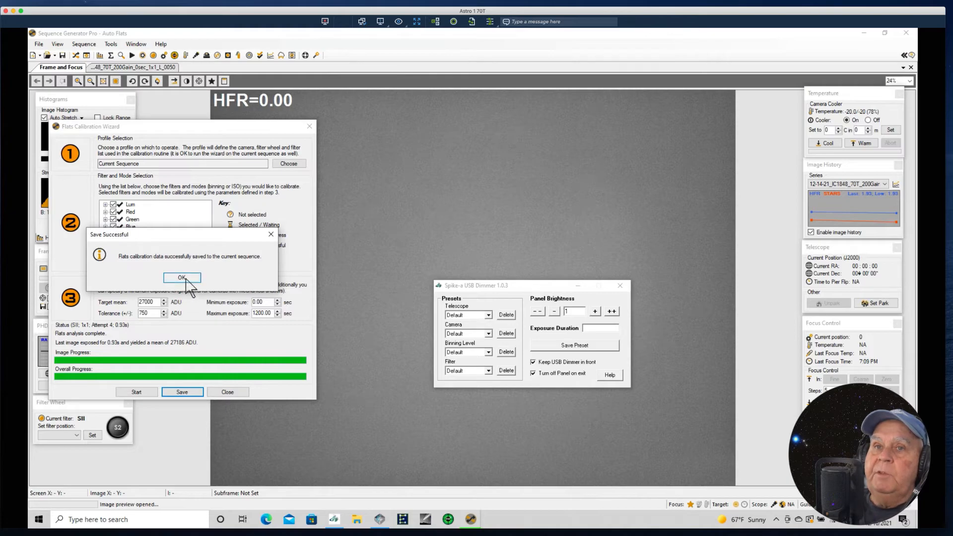
{"action": "left_click", "coordinate": [182, 278]}
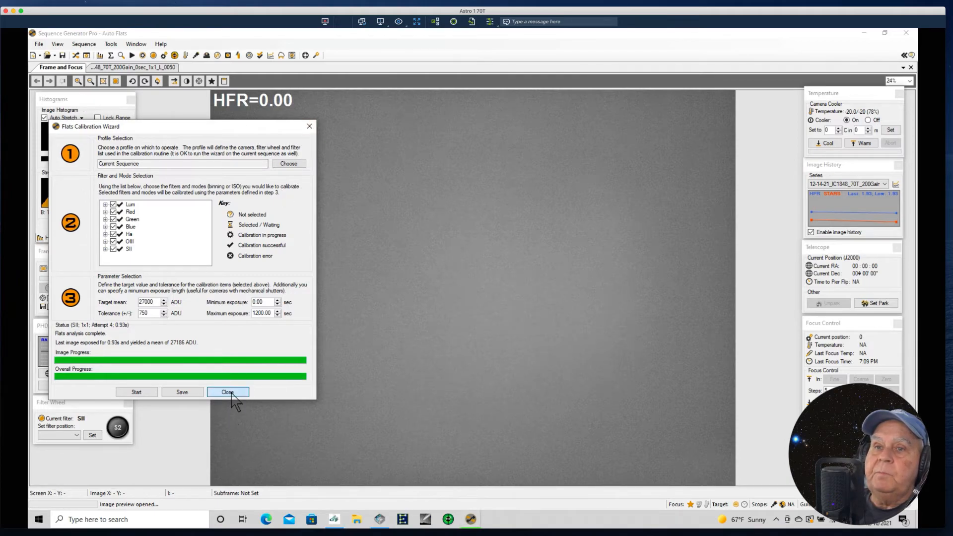
Refresh the Lum and Red events as Flats so they load calibrated exposures 0.06 and 0.16.
{"action": "left_click", "coordinate": [229, 392]}
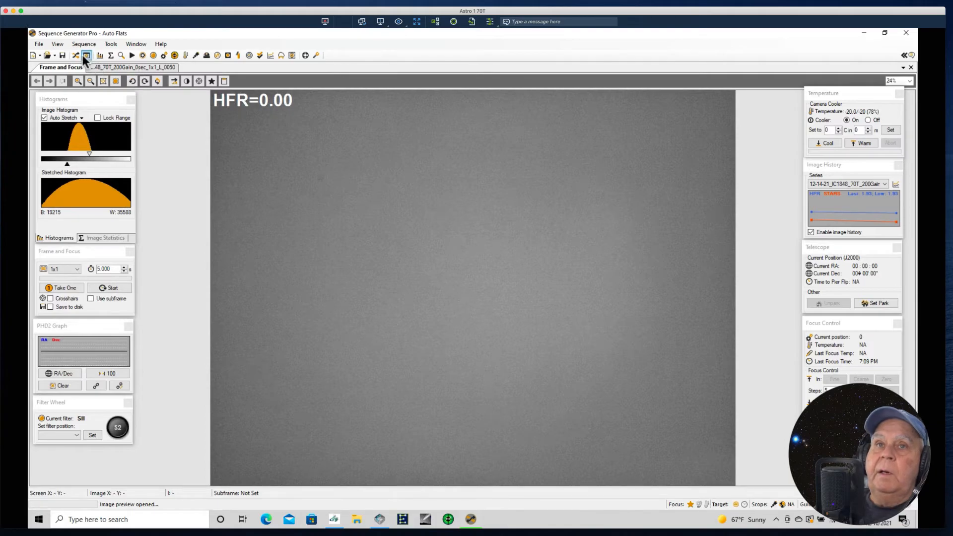
{"action": "left_click", "coordinate": [87, 56]}
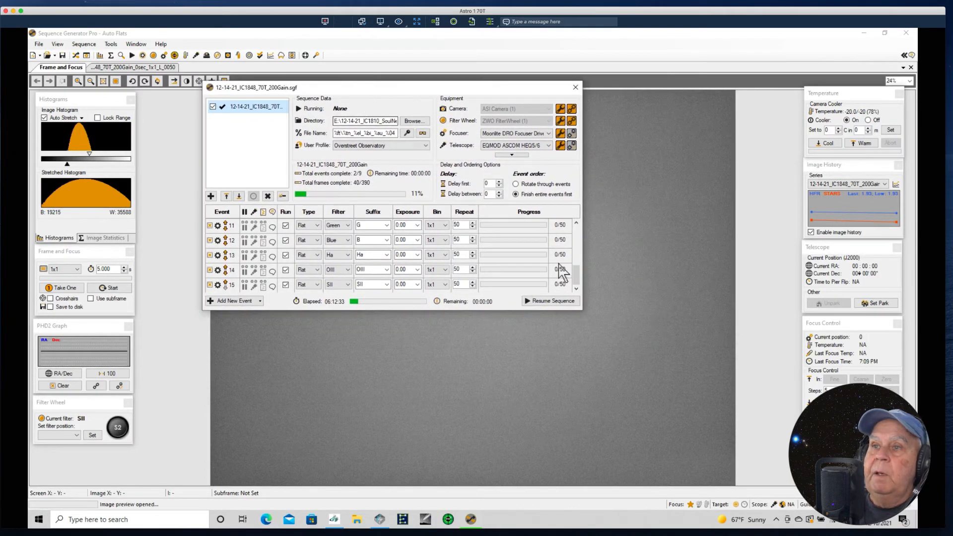
{"action": "scroll", "scroll_direction": "up", "scroll_amount": 3}
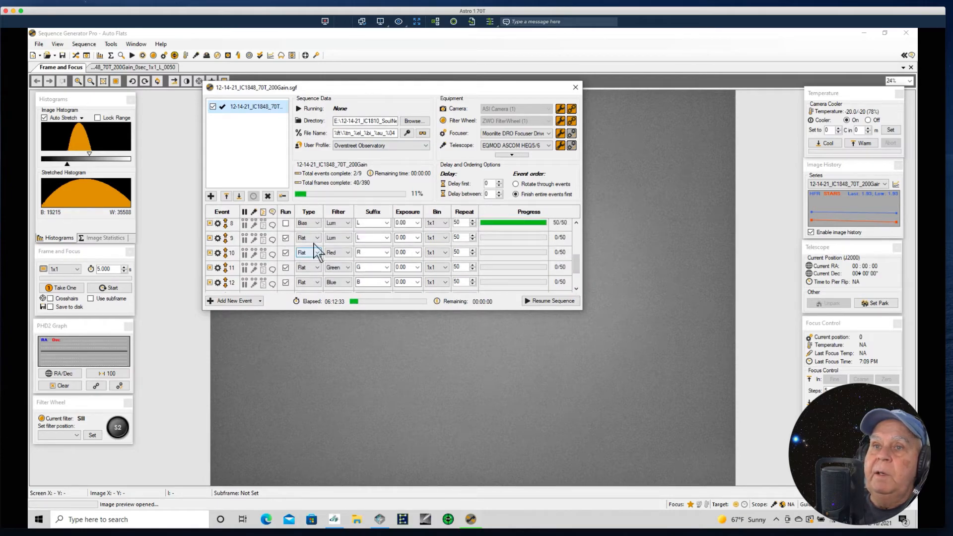
{"action": "left_click", "coordinate": [307, 237]}
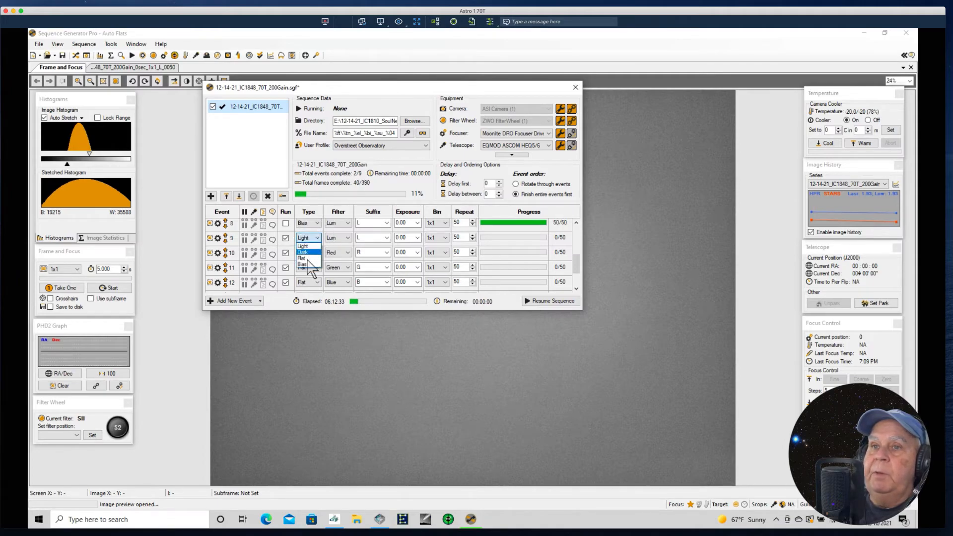
{"action": "left_click", "coordinate": [303, 258]}
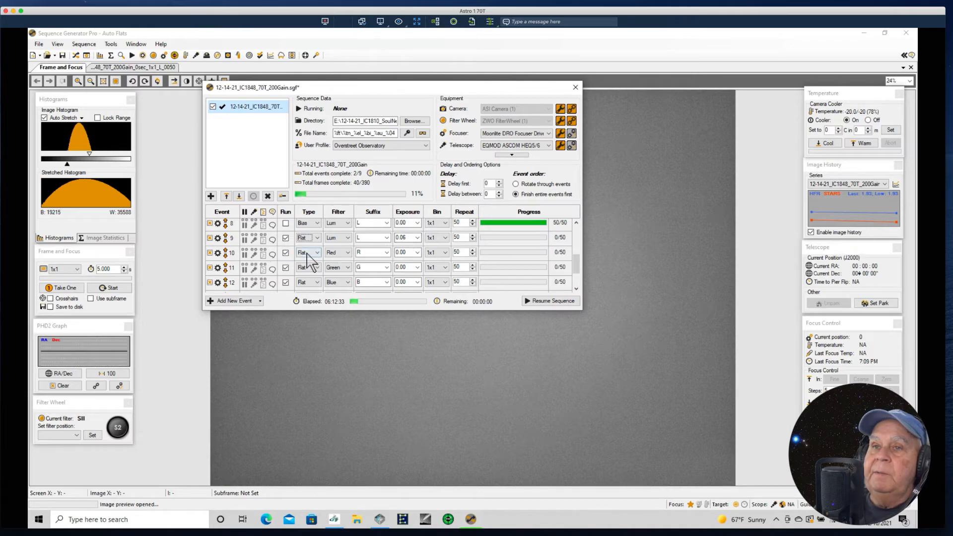
{"action": "left_click", "coordinate": [308, 252]}
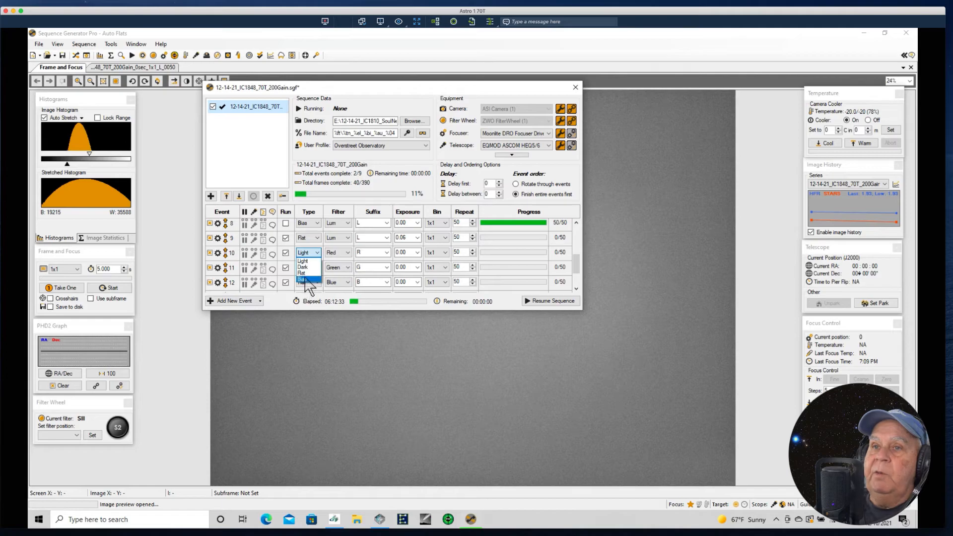
{"action": "left_click", "coordinate": [302, 273]}
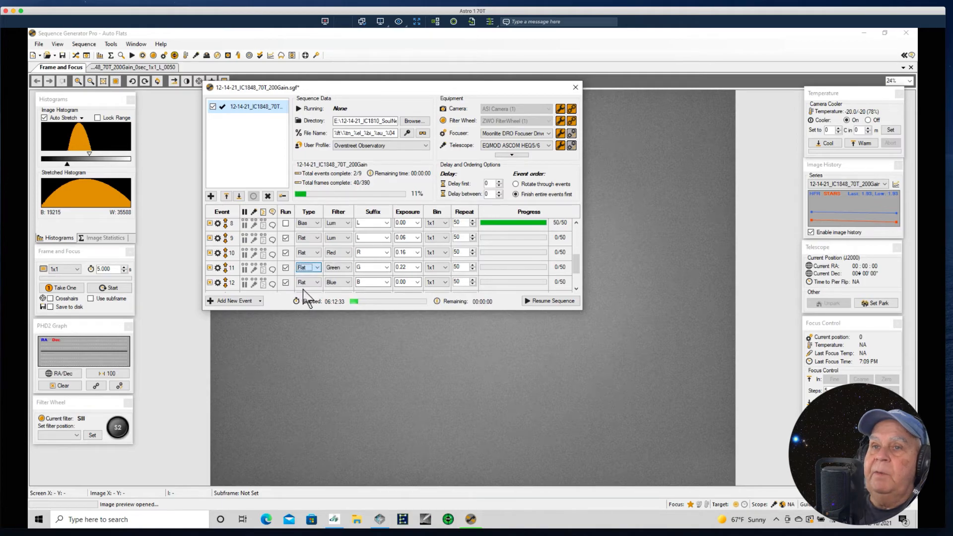
Reselect Green on event 11 and reset the Blue event to Flat for exposures 0.22 and 0.69.
{"action": "left_click", "coordinate": [350, 267]}
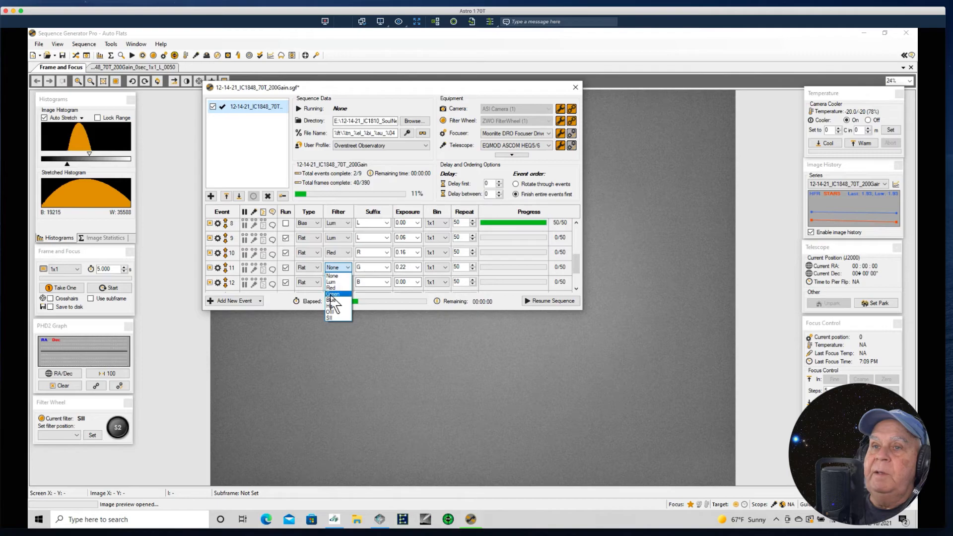
{"action": "left_click", "coordinate": [333, 294]}
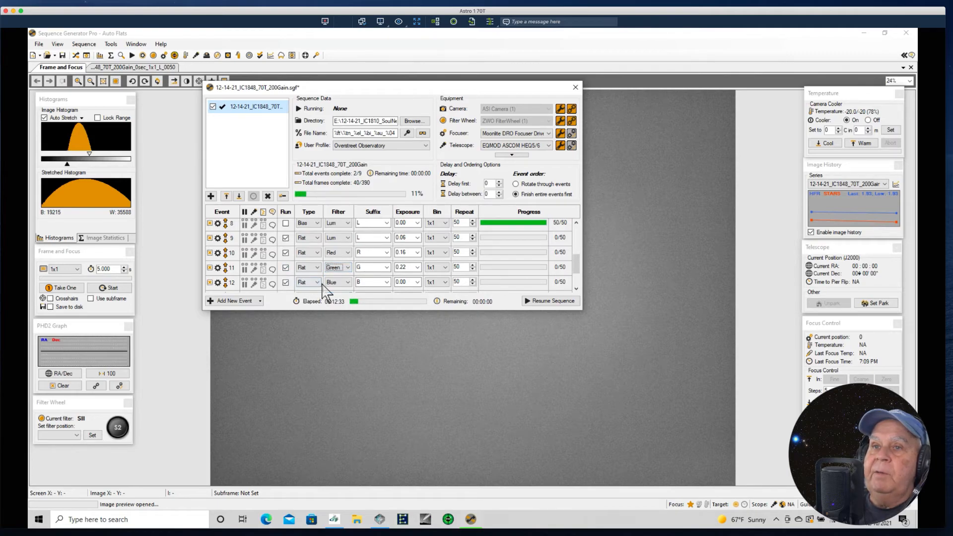
{"action": "left_click", "coordinate": [307, 281]}
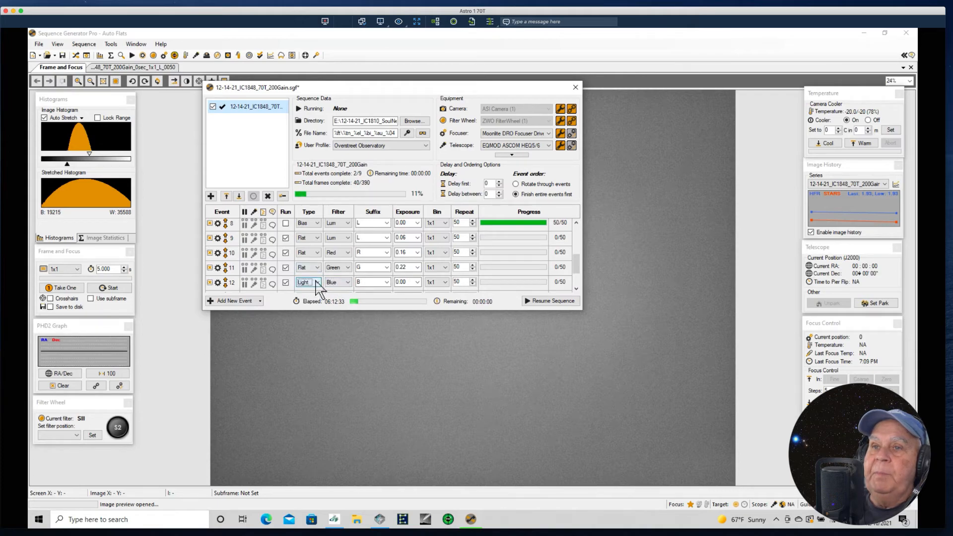
{"action": "left_click", "coordinate": [304, 281]}
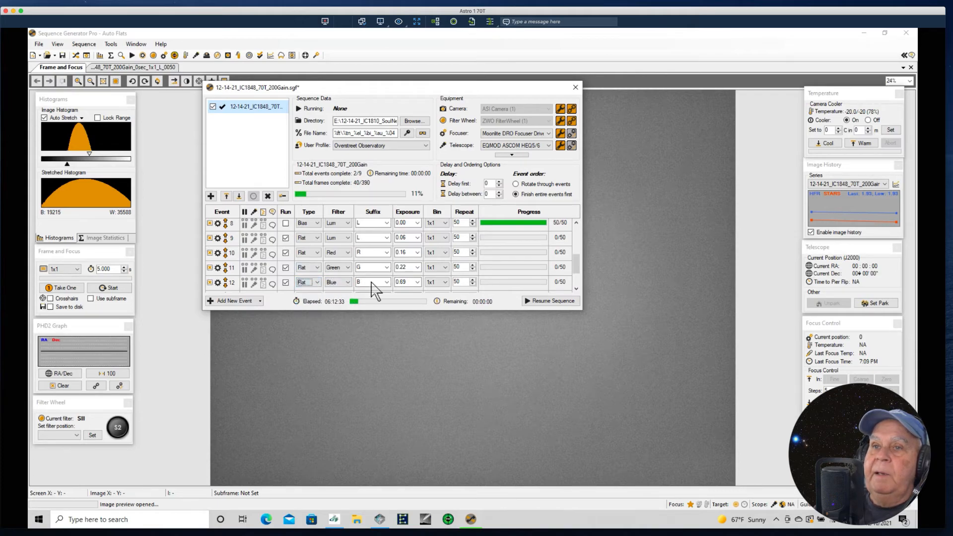
{"action": "mouse_move", "coordinate": [635, 283]}
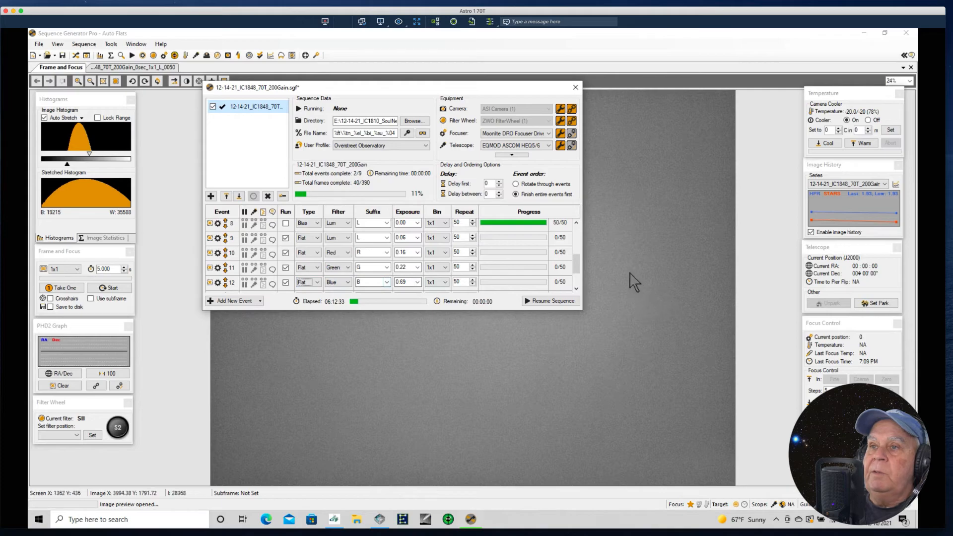
{"action": "scroll", "scroll_direction": "down", "scroll_amount": 3}
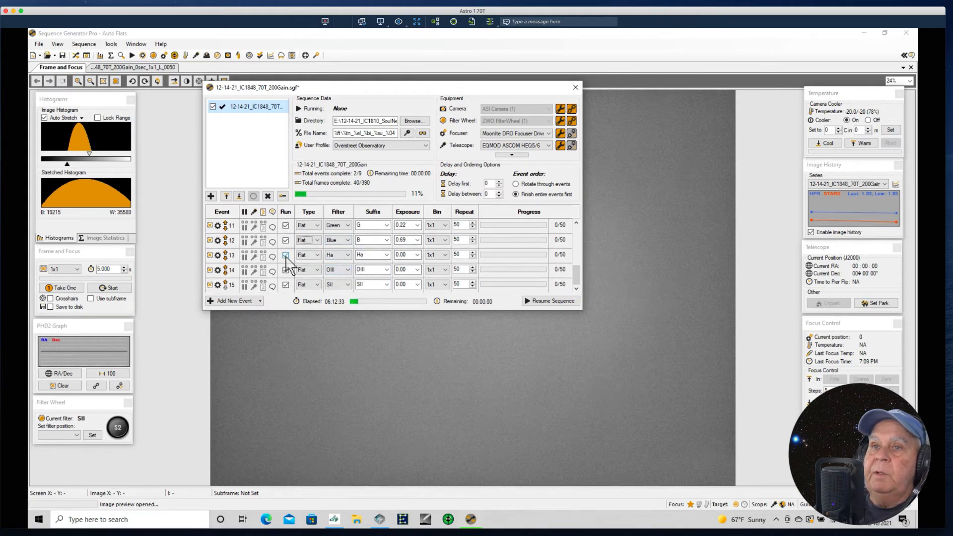
Toggle the OIII event's type off and back to Flat to load its 3.80 s exposure.
{"action": "left_click", "coordinate": [318, 254]}
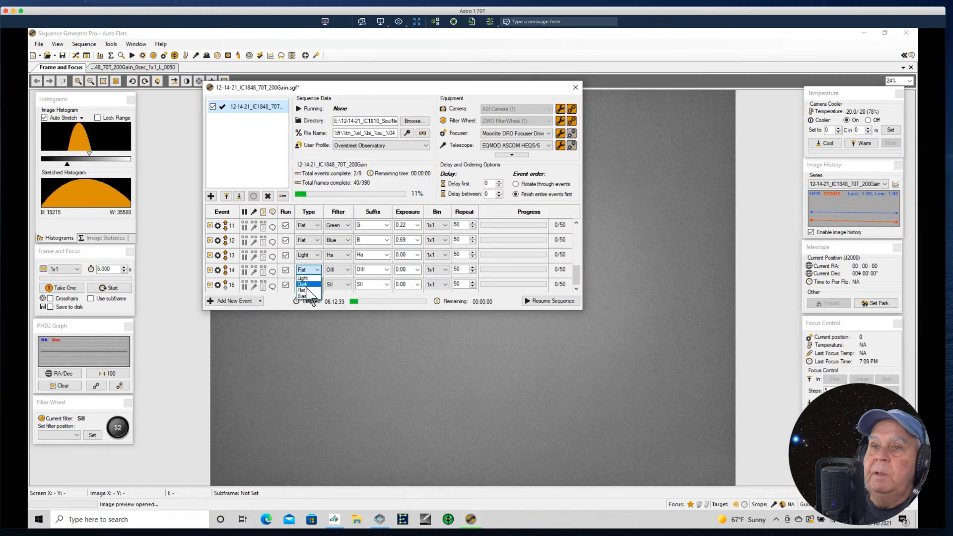
{"action": "left_click", "coordinate": [302, 283]}
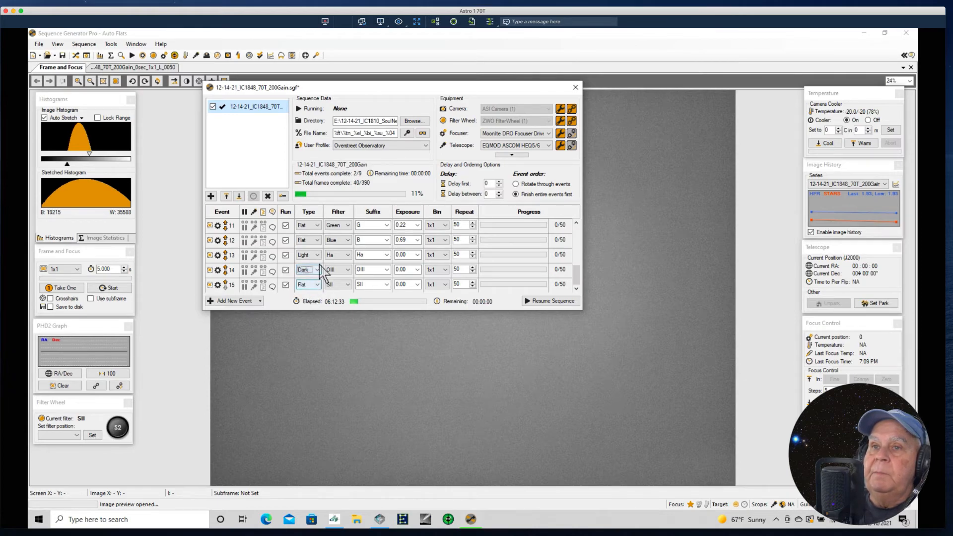
{"action": "left_click", "coordinate": [308, 269]}
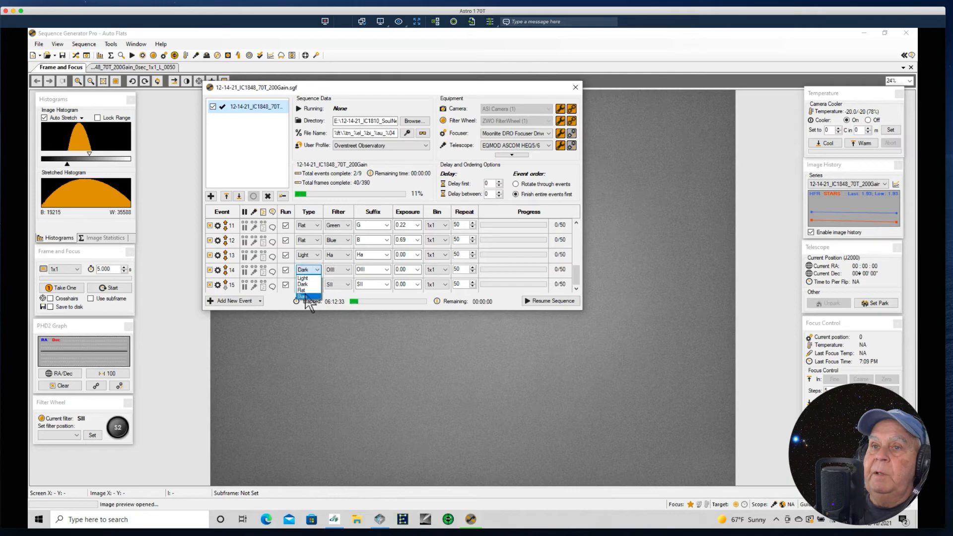
{"action": "left_click", "coordinate": [302, 291]}
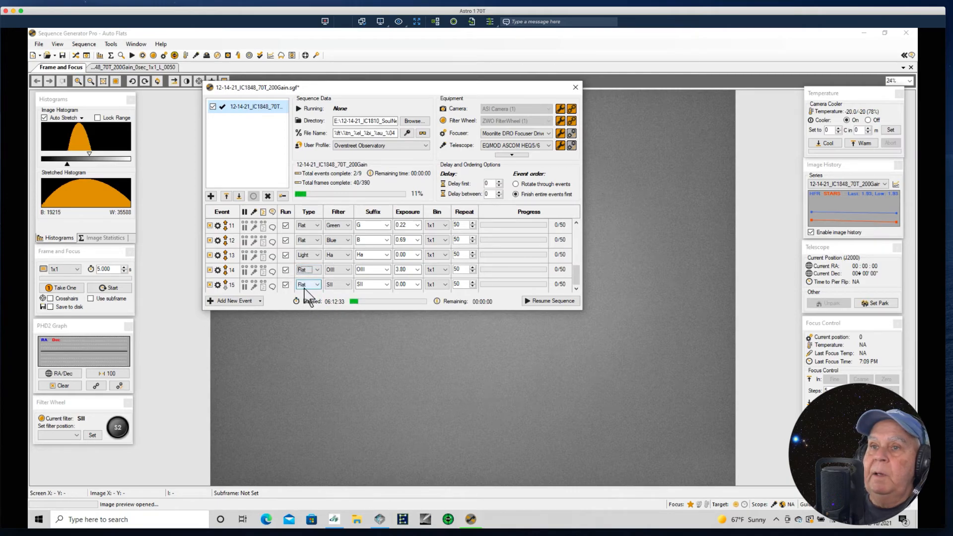
Toggle the SII event to Light and back to Flat for 0.93 s, and reset Ha to Flat.
{"action": "left_click", "coordinate": [308, 284]}
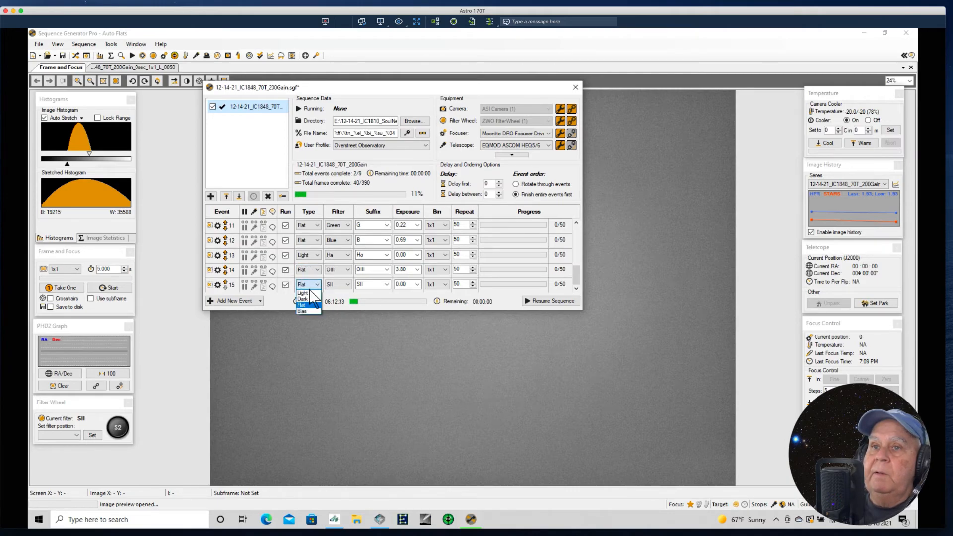
{"action": "left_click", "coordinate": [302, 291]}
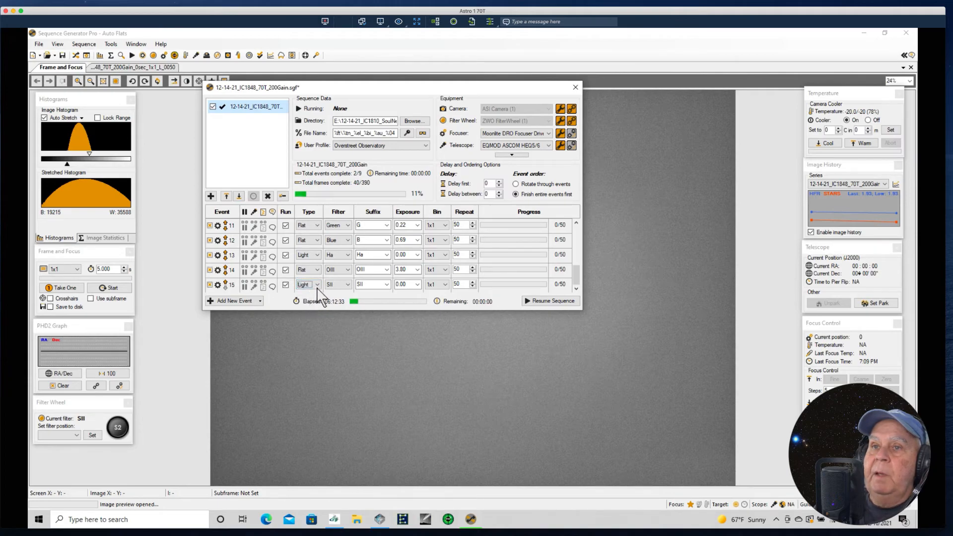
{"action": "left_click", "coordinate": [306, 285]}
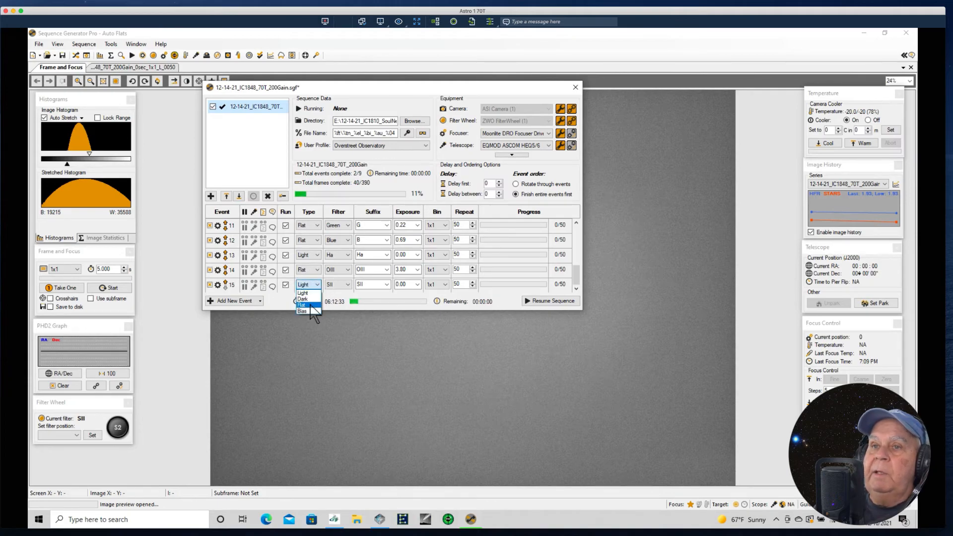
{"action": "left_click", "coordinate": [302, 305]}
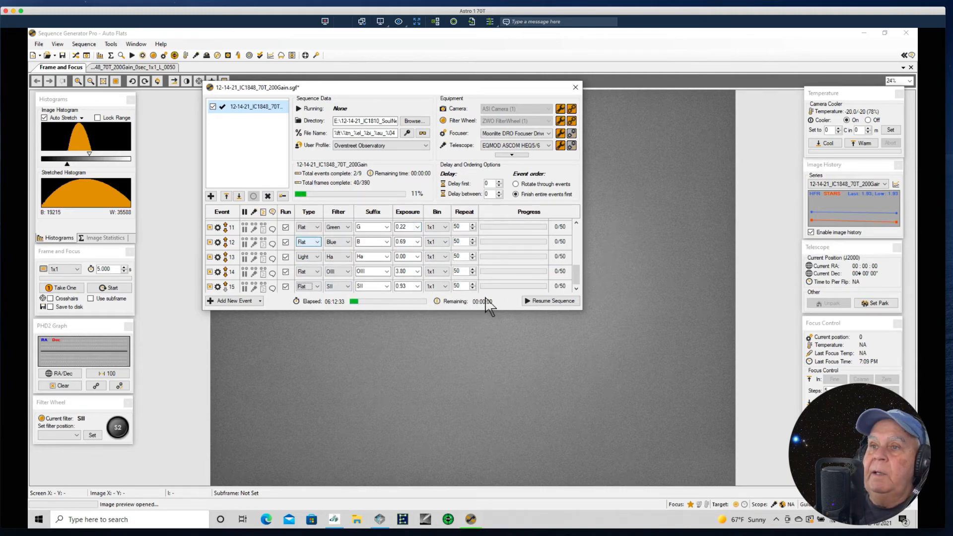
{"action": "mouse_move", "coordinate": [550, 301]}
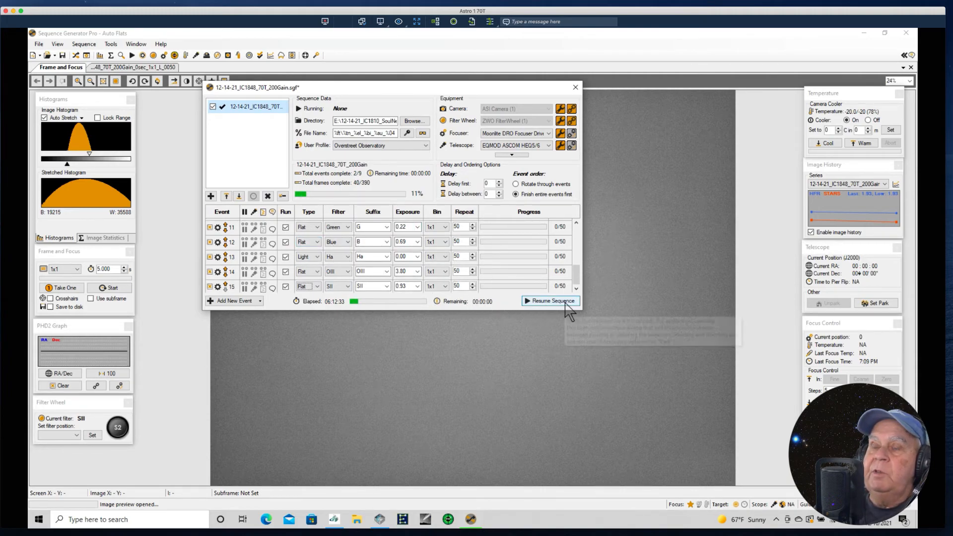
{"action": "mouse_move", "coordinate": [819, 120]}
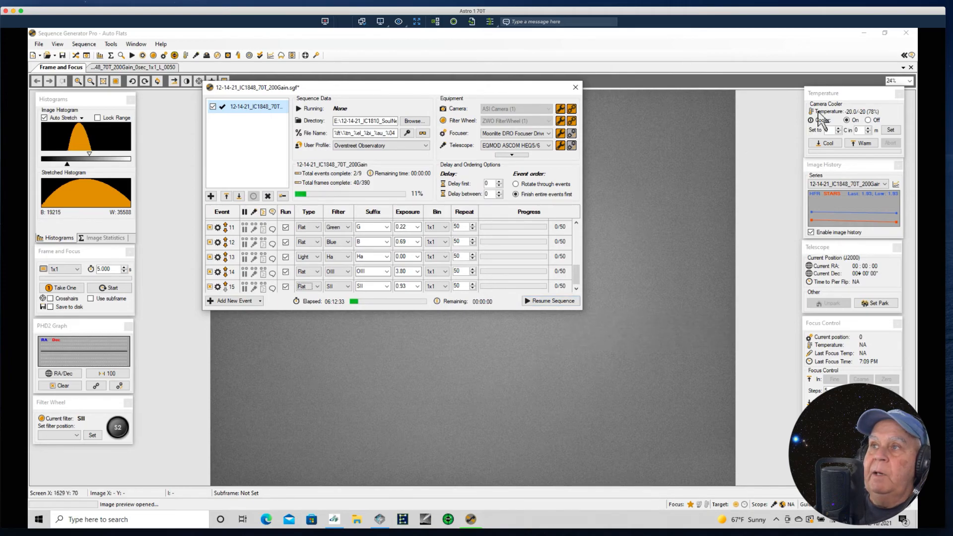
{"action": "mouse_move", "coordinate": [298, 255]}
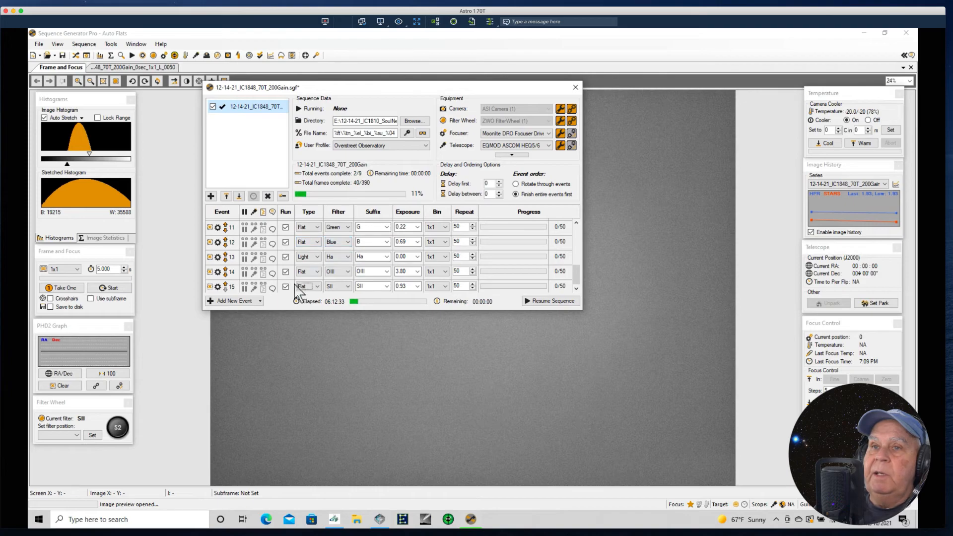
{"action": "left_click", "coordinate": [319, 256]}
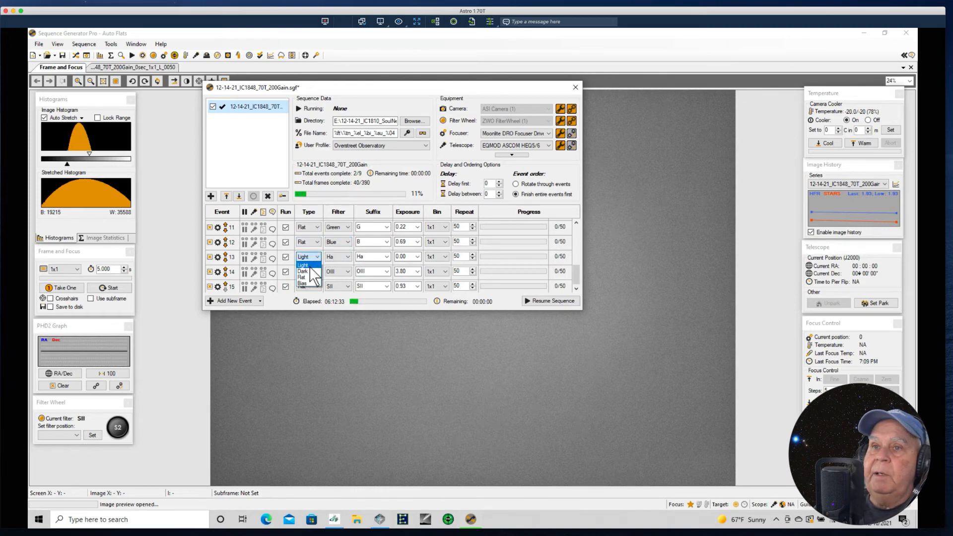
{"action": "left_click", "coordinate": [301, 277]}
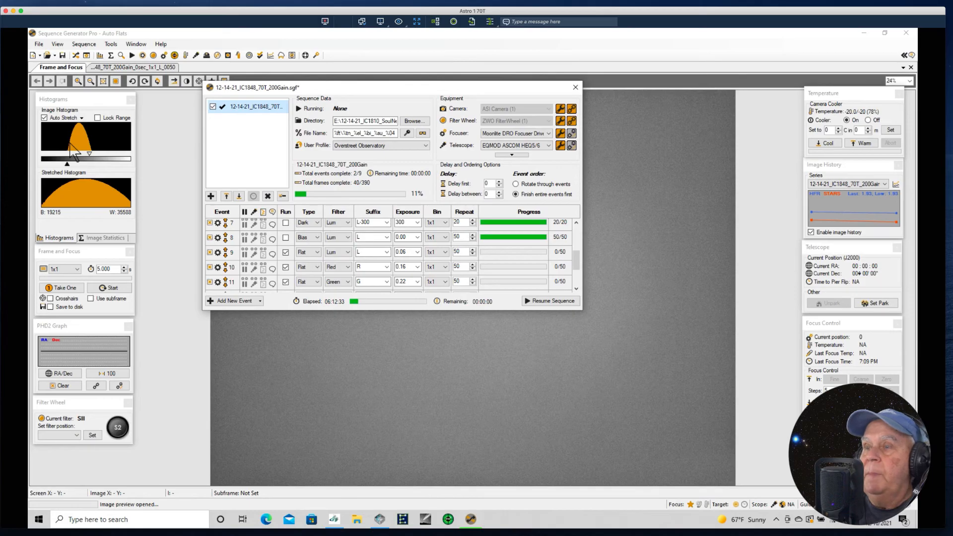
{"action": "mouse_move", "coordinate": [129, 178]}
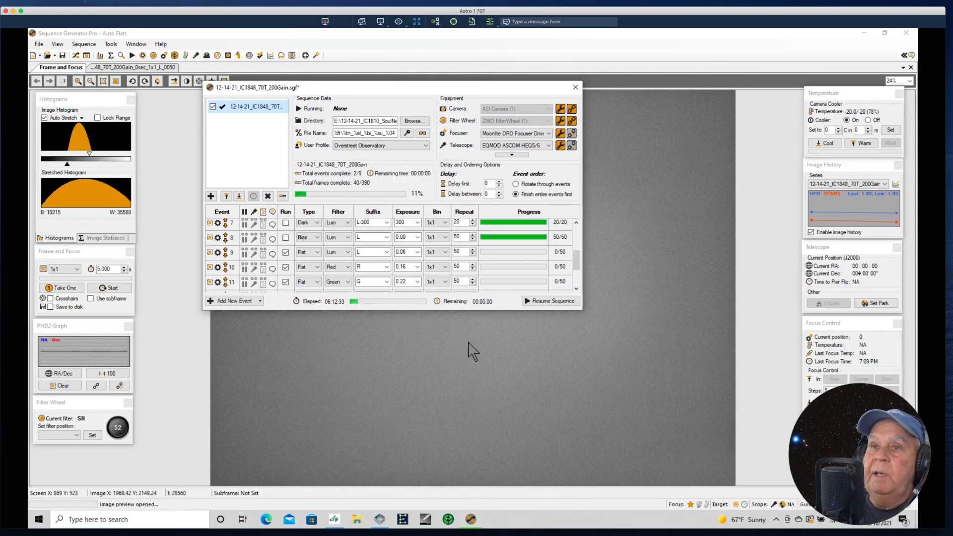
{"action": "mouse_move", "coordinate": [334, 221]}
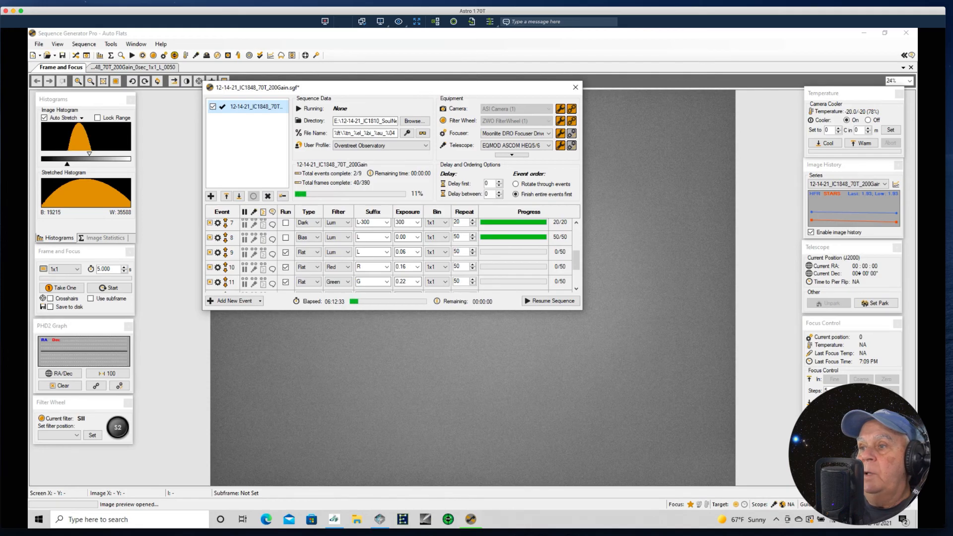
{"action": "mouse_move", "coordinate": [765, 447]}
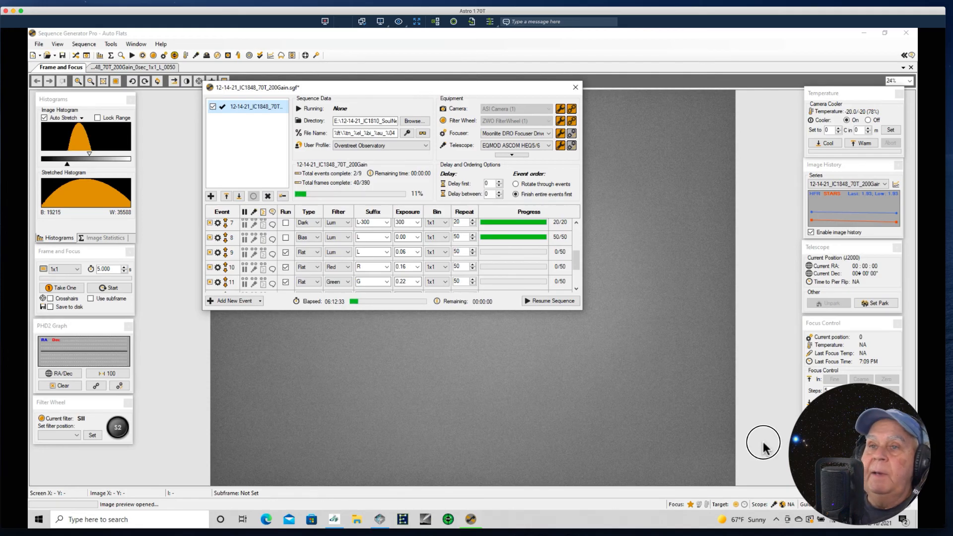